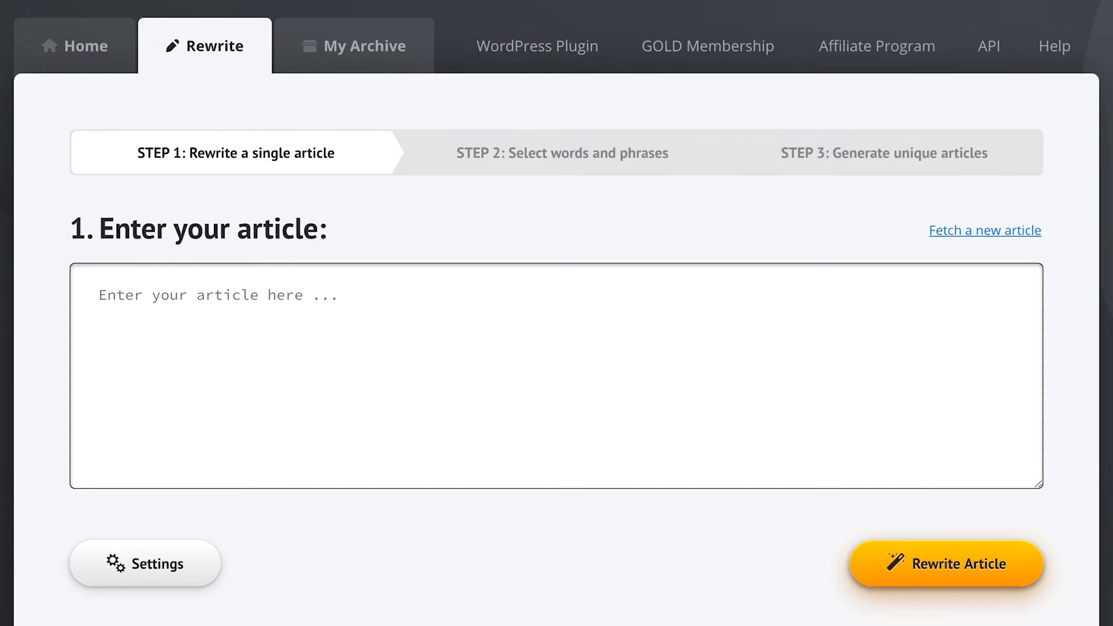
Enter the sentence about John relaxing and reading a book while his kids book the vacation.
type("John can relax and read a book because his kids can book the")
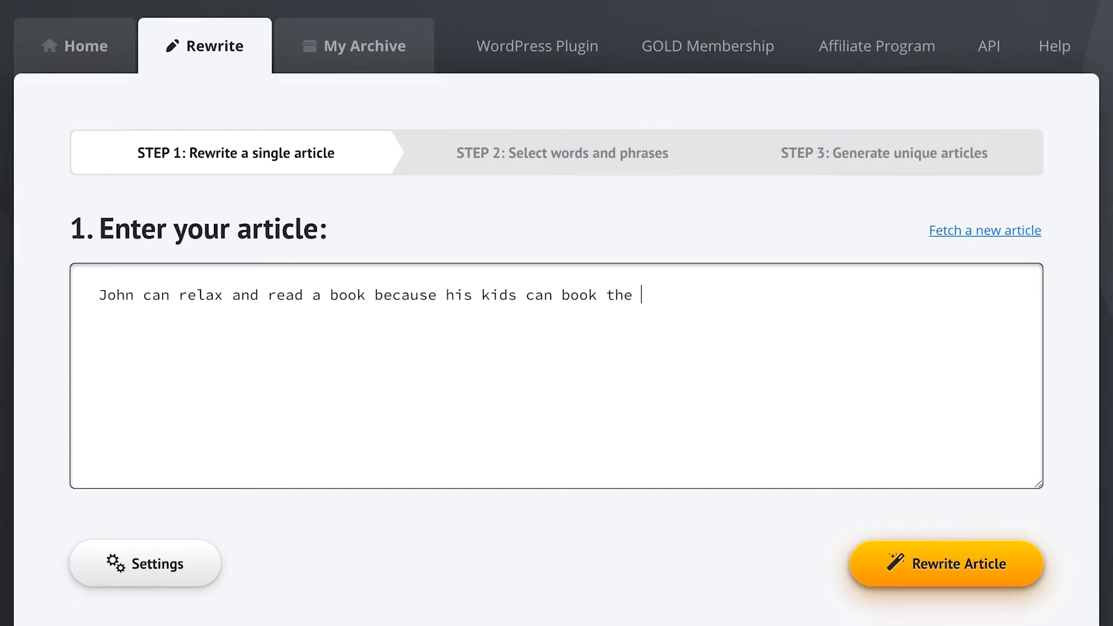
type("vacation for him.")
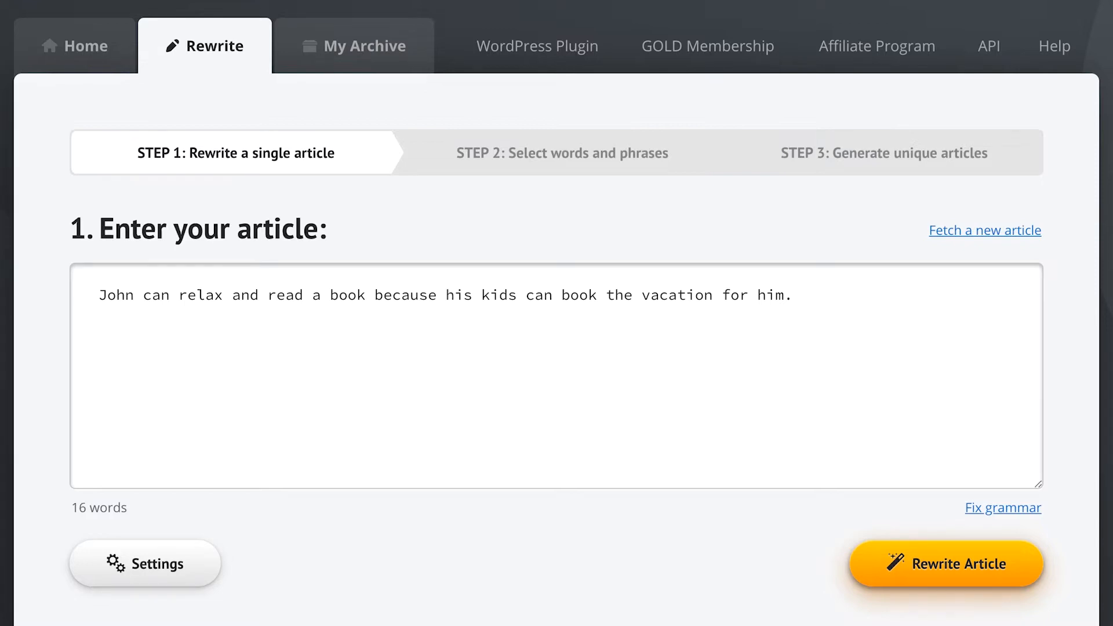
left_click(1002, 506)
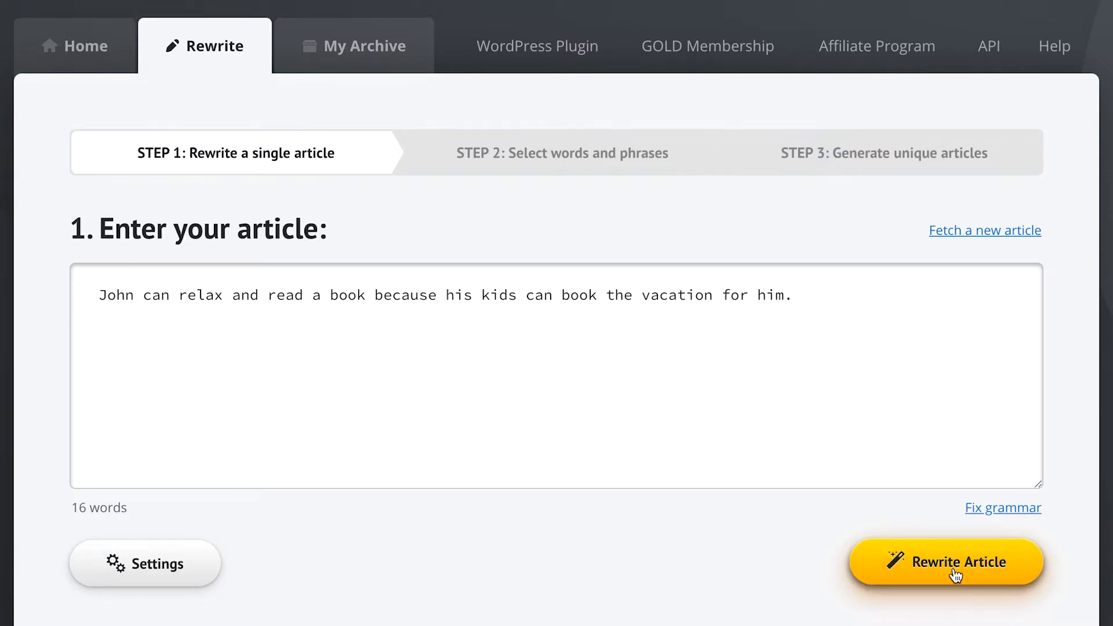
Send the article to word selection and add 'novel' and 'make a reservation for' as alternatives for 'book'.
left_click(944, 561)
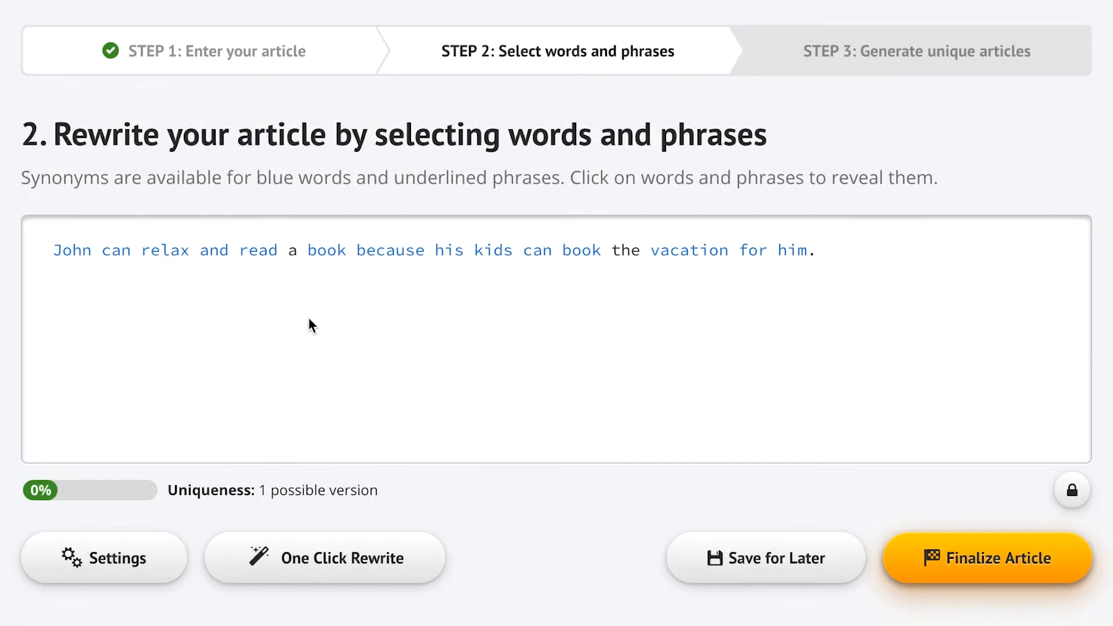
left_click(327, 250)
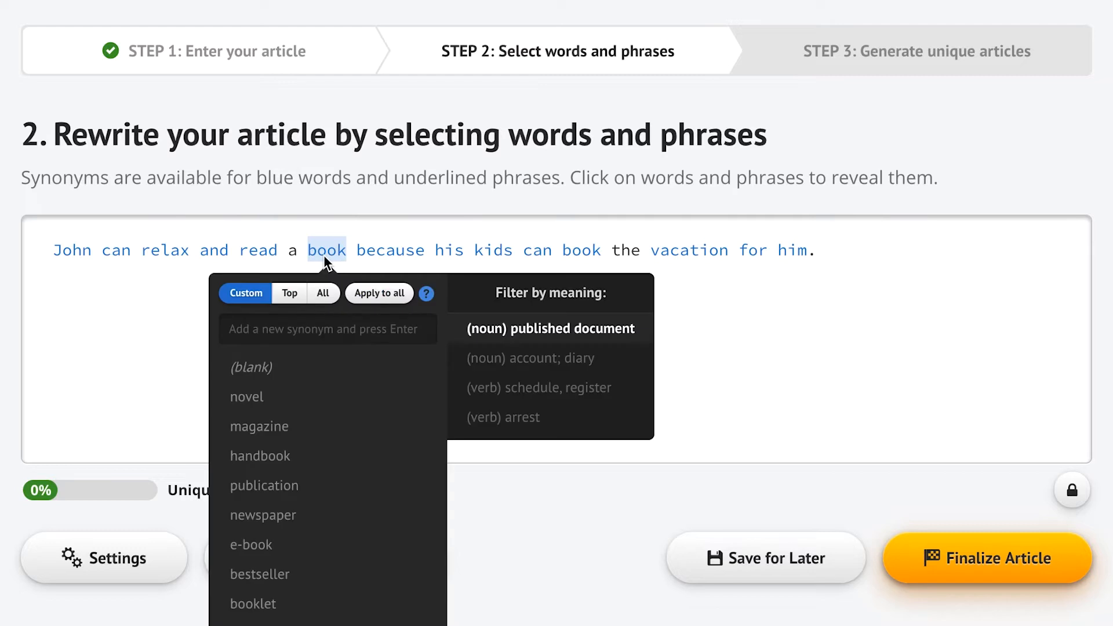
left_click(245, 396)
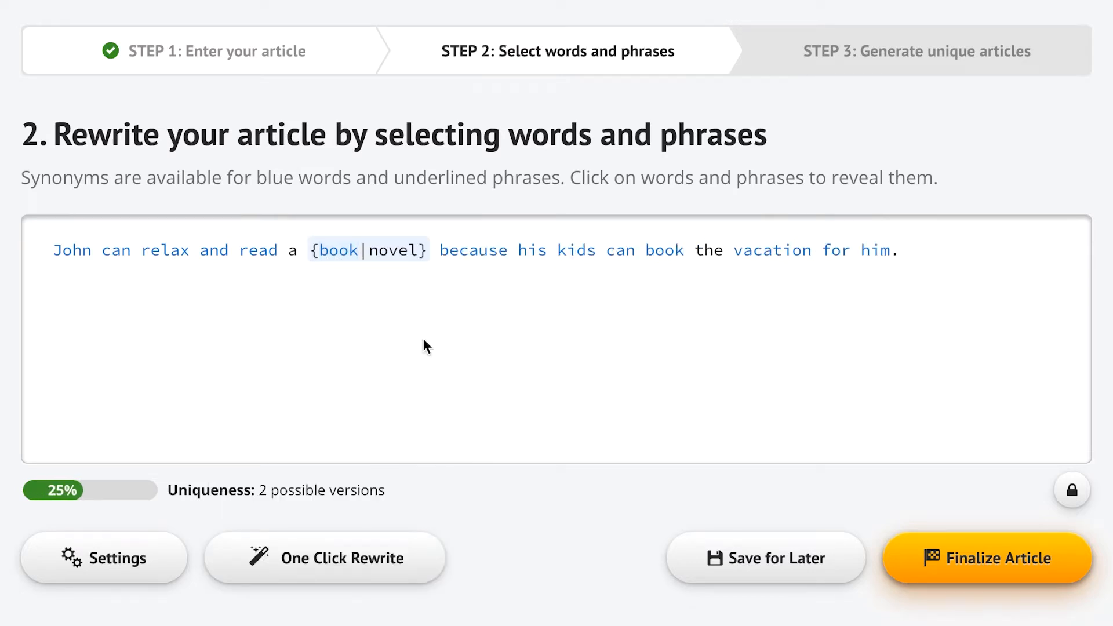
left_click(663, 250)
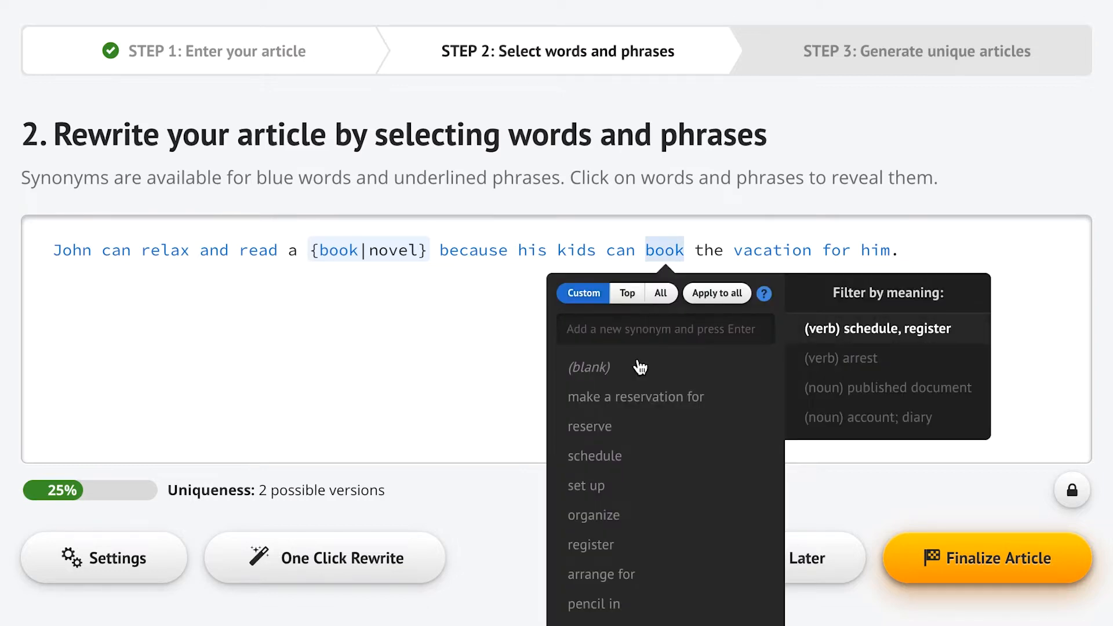
left_click(635, 396)
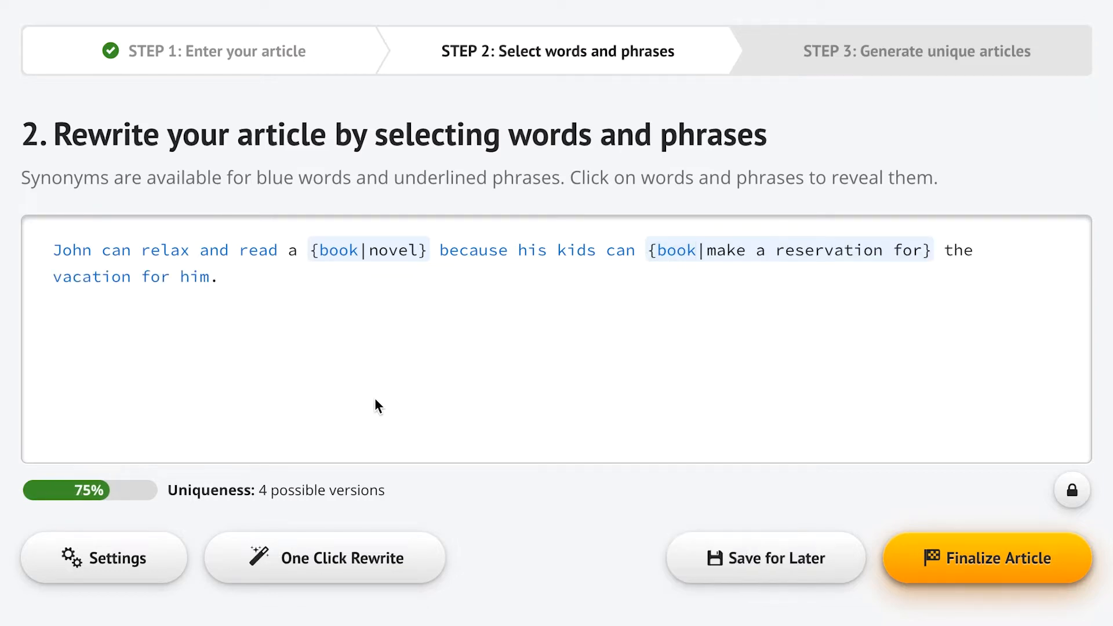
Add 'is able to' as an alternative for 'can' and review synonyms for the second 'can'.
left_click(71, 250)
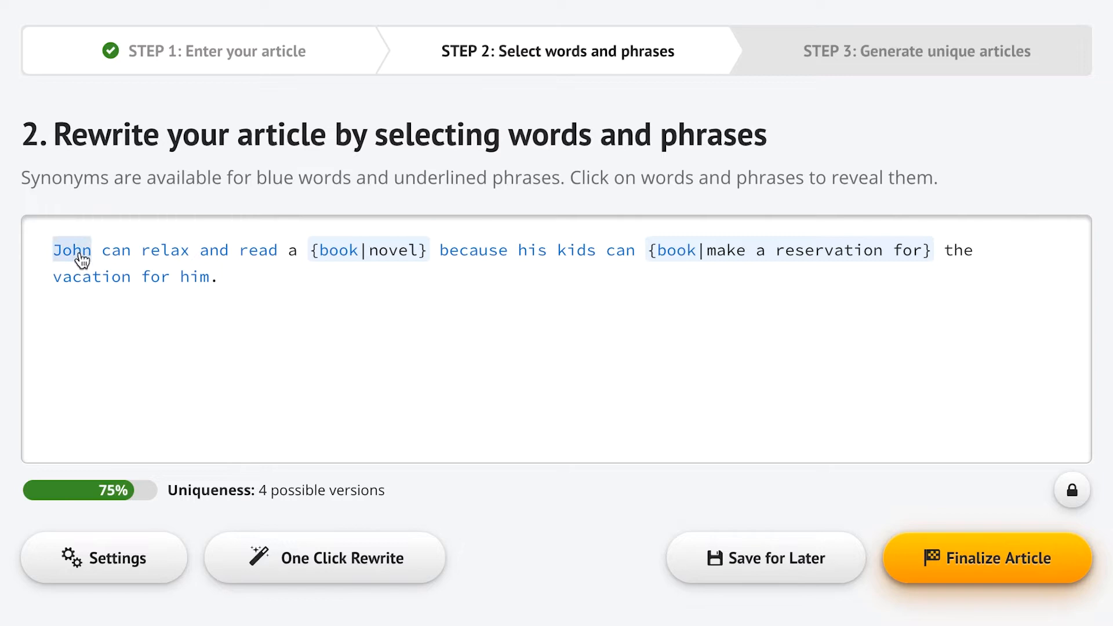
left_click(114, 251)
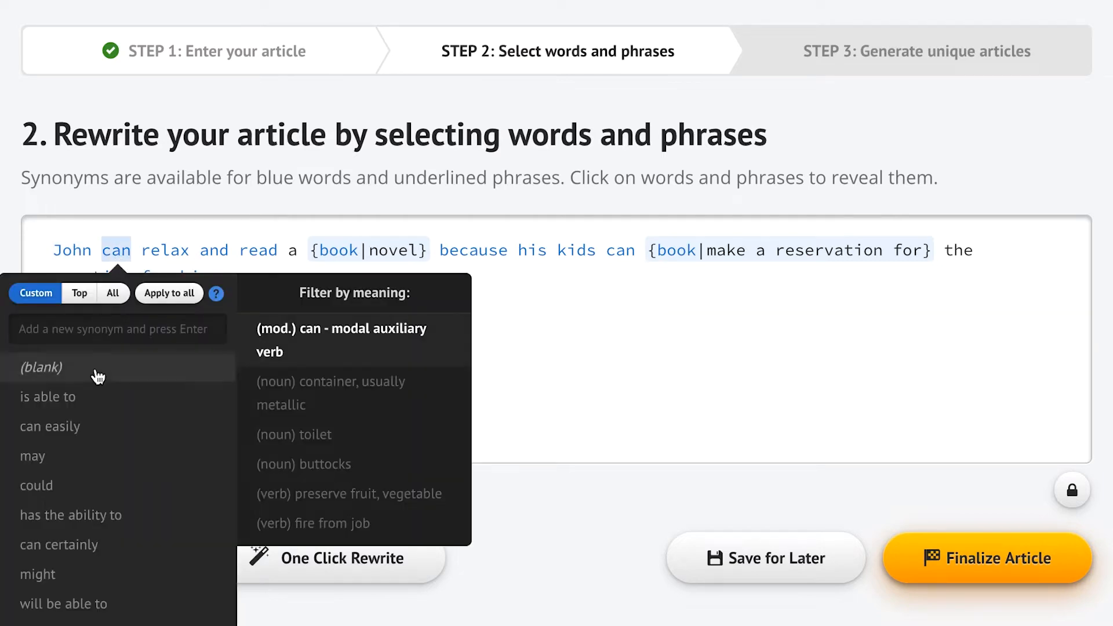
left_click(47, 397)
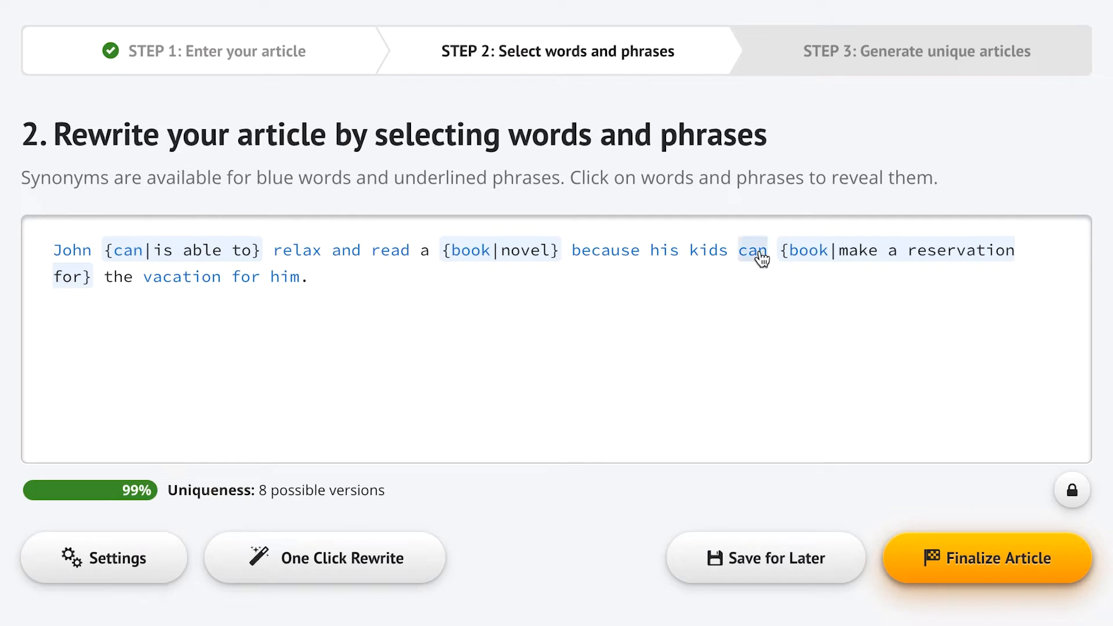
left_click(755, 250)
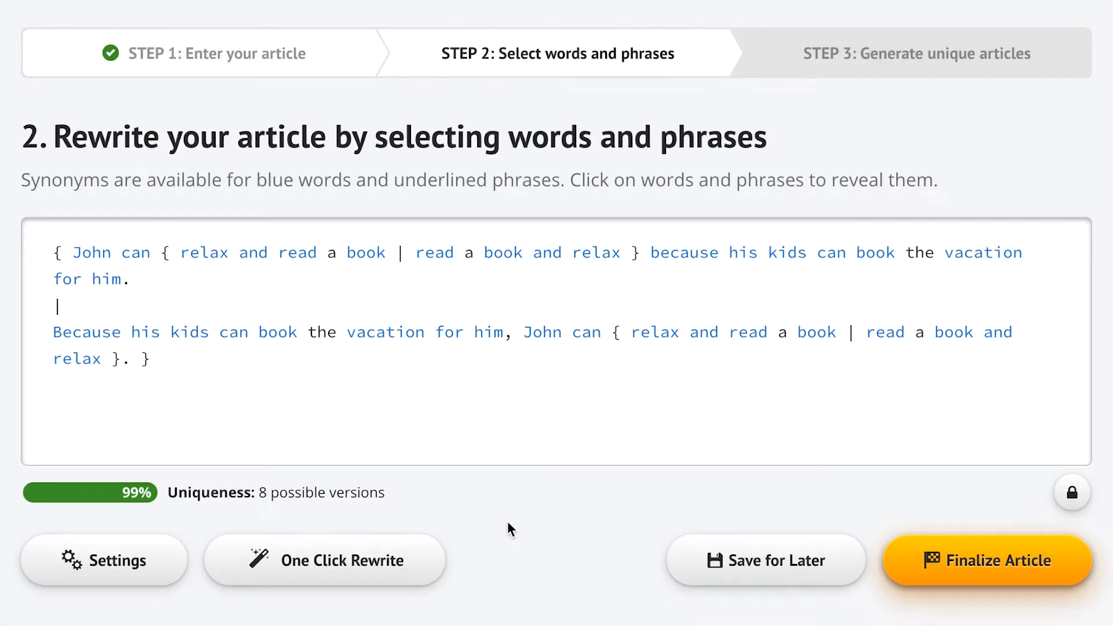
mouse_move(236, 285)
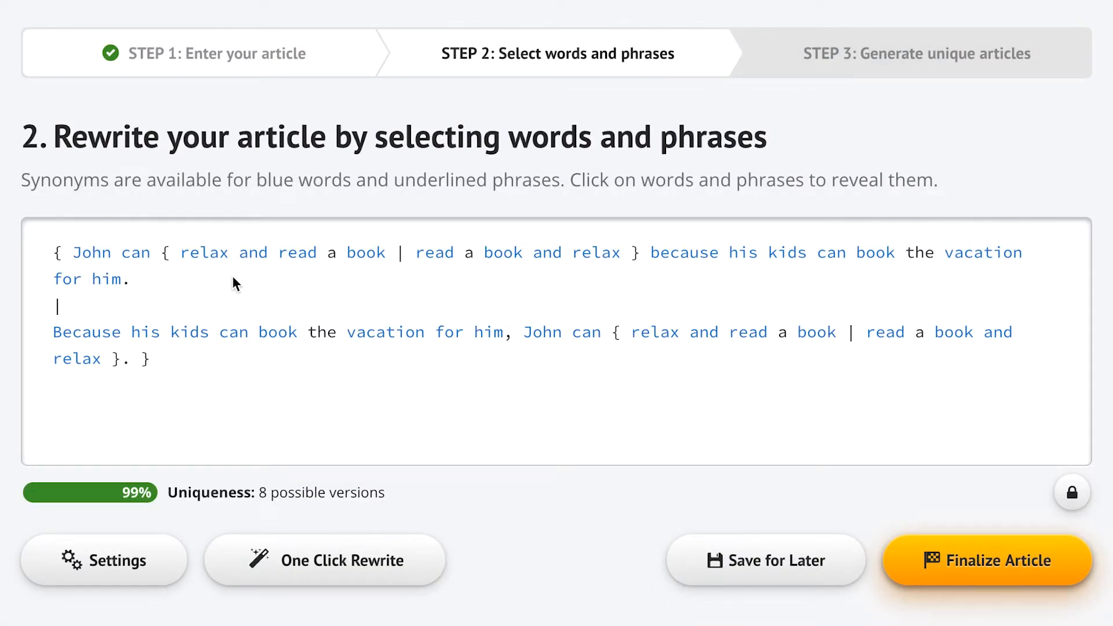
Give every 'relax' the top synonyms plus 'take a break', applied across the article.
left_click(204, 253)
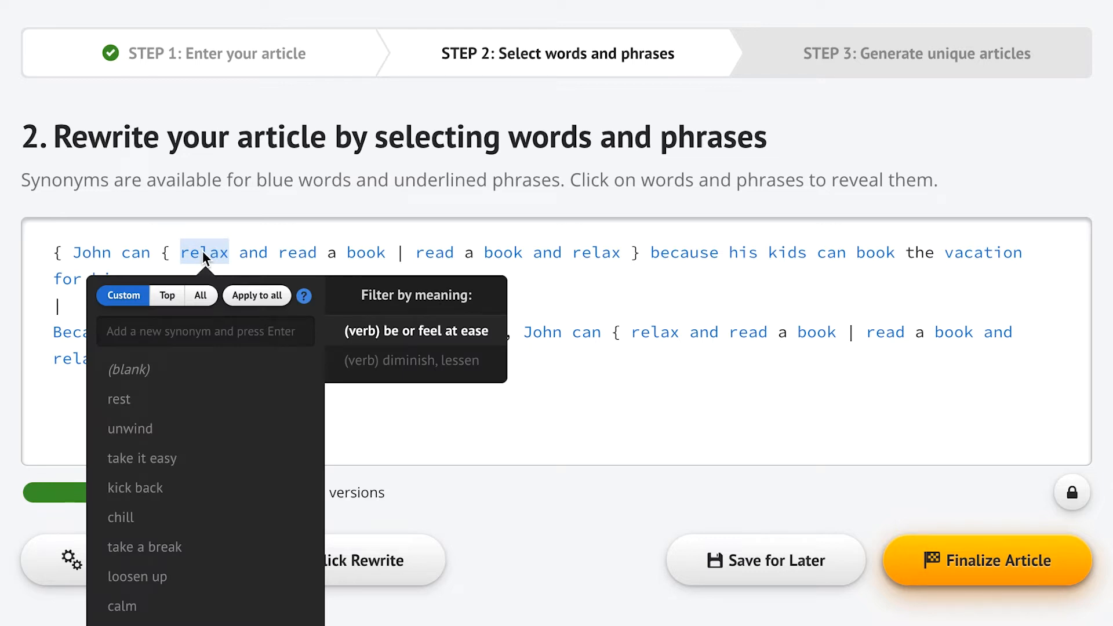
left_click(167, 296)
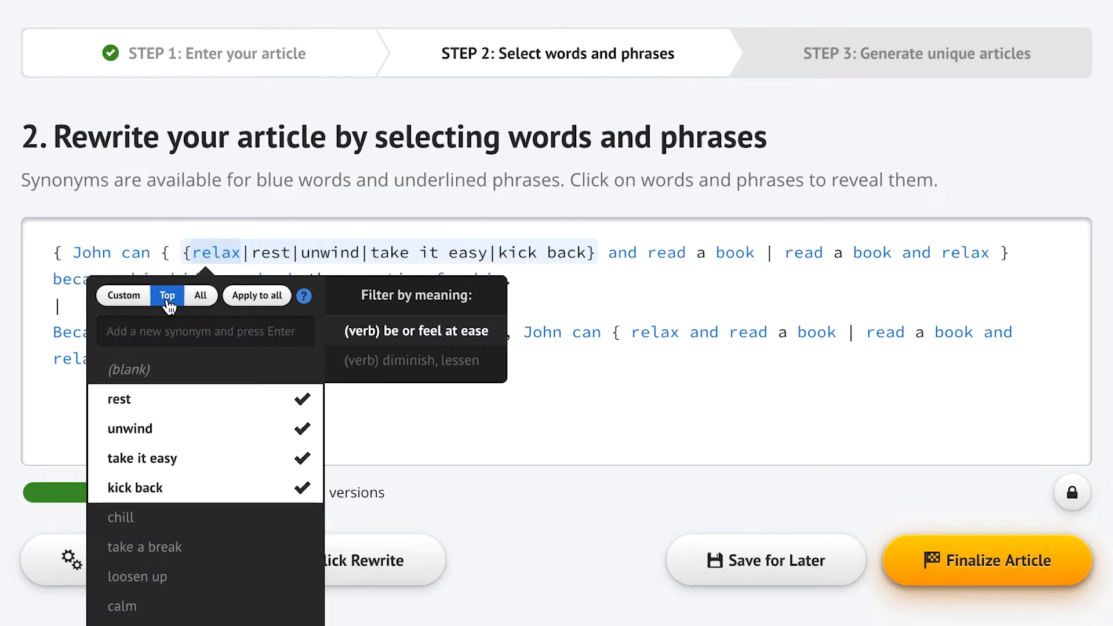
mouse_move(227, 552)
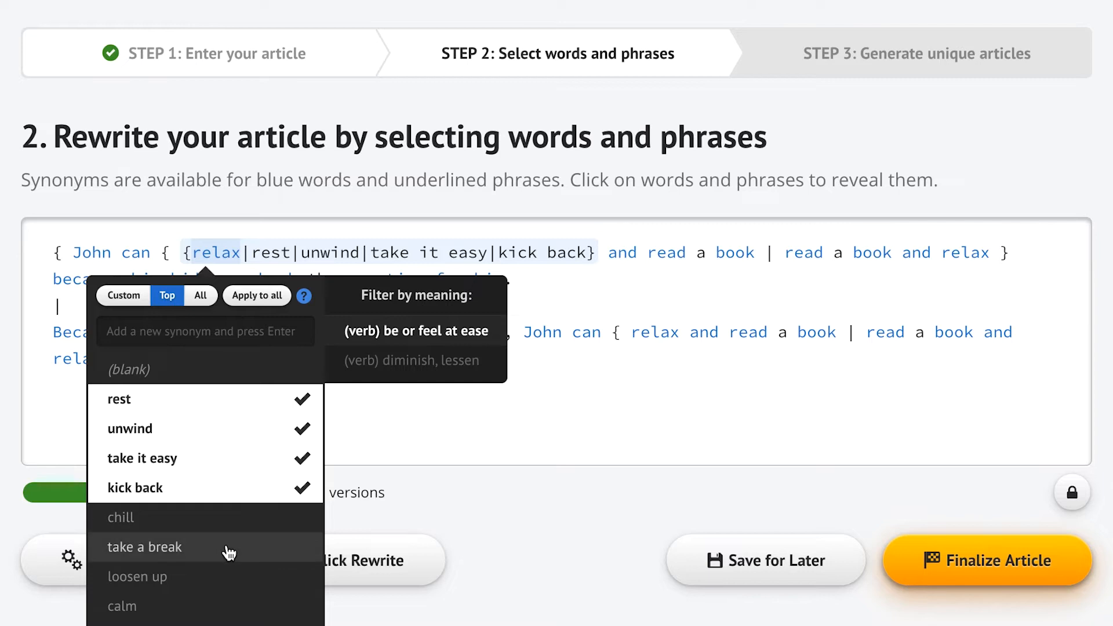
left_click(145, 546)
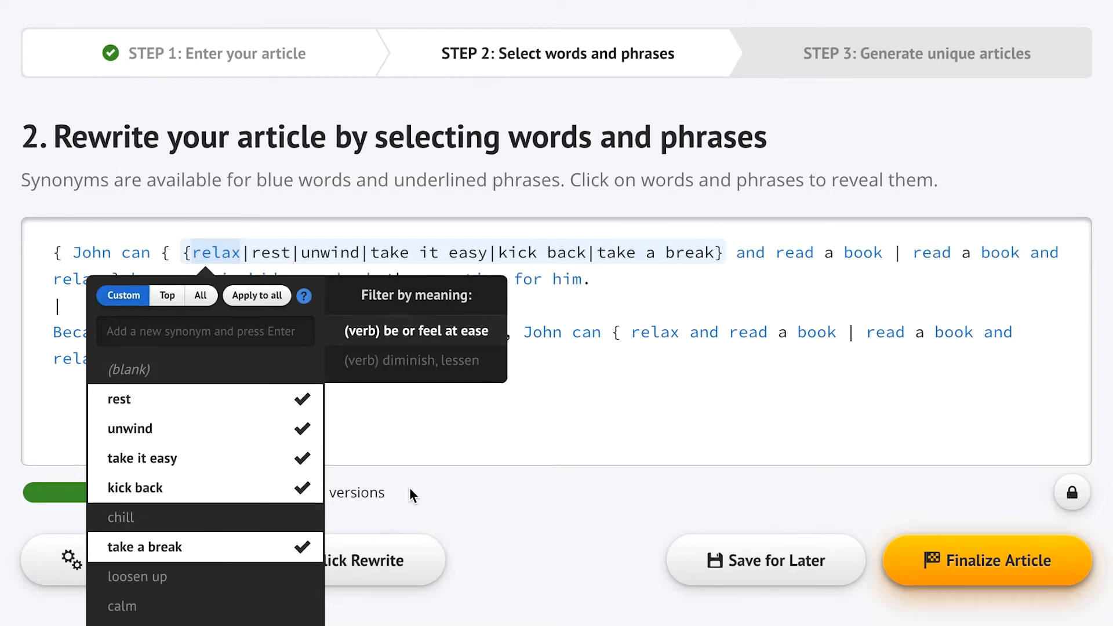
mouse_move(256, 296)
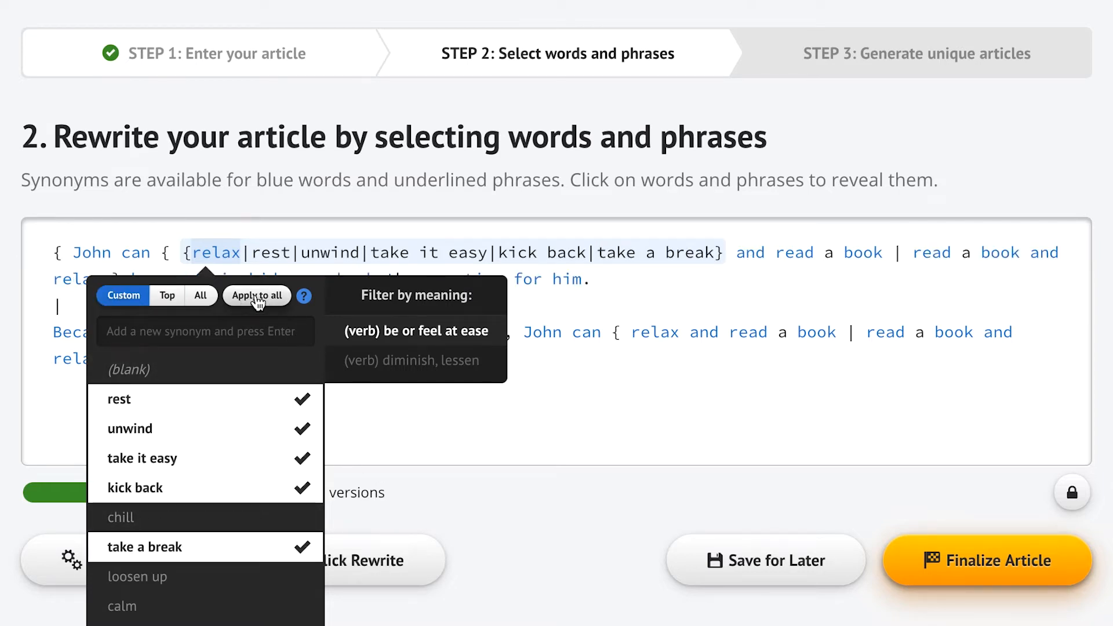
left_click(256, 296)
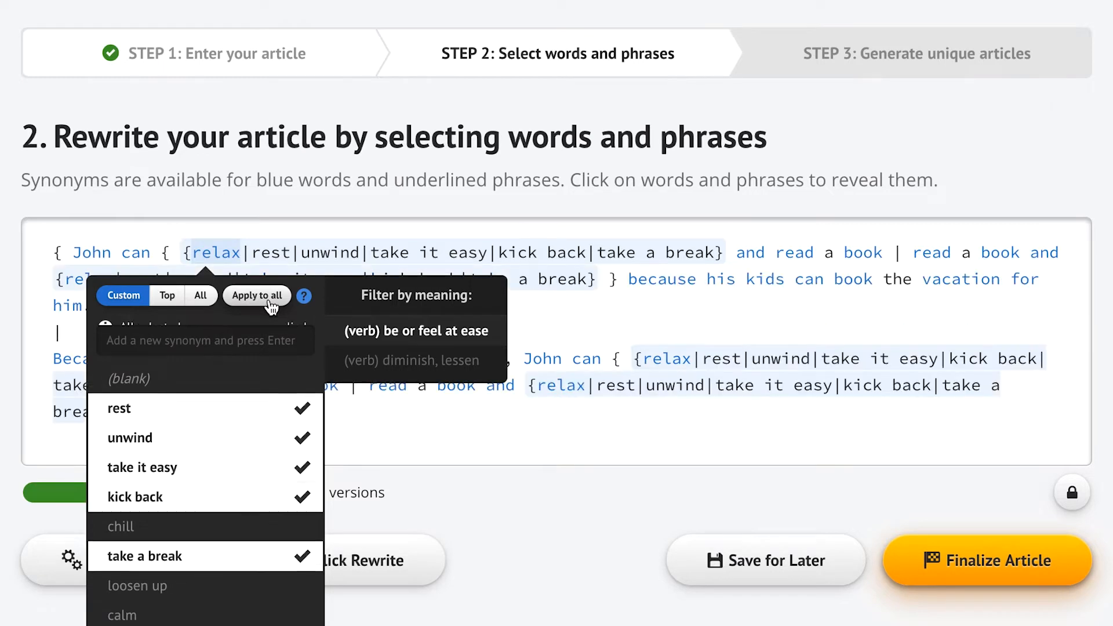
left_click(256, 295)
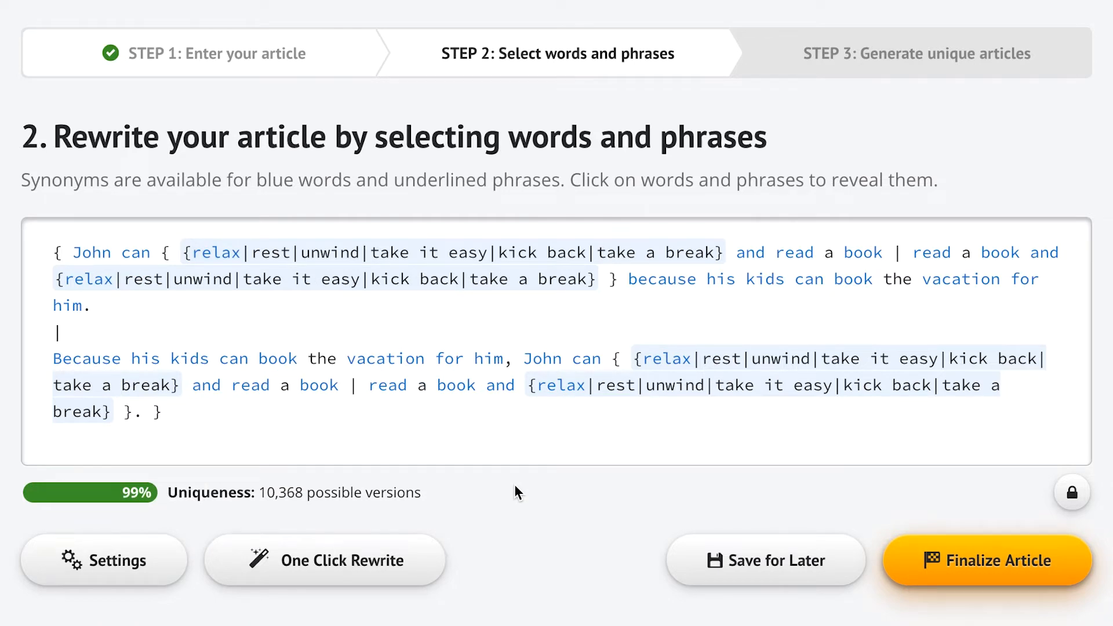
mouse_move(407, 599)
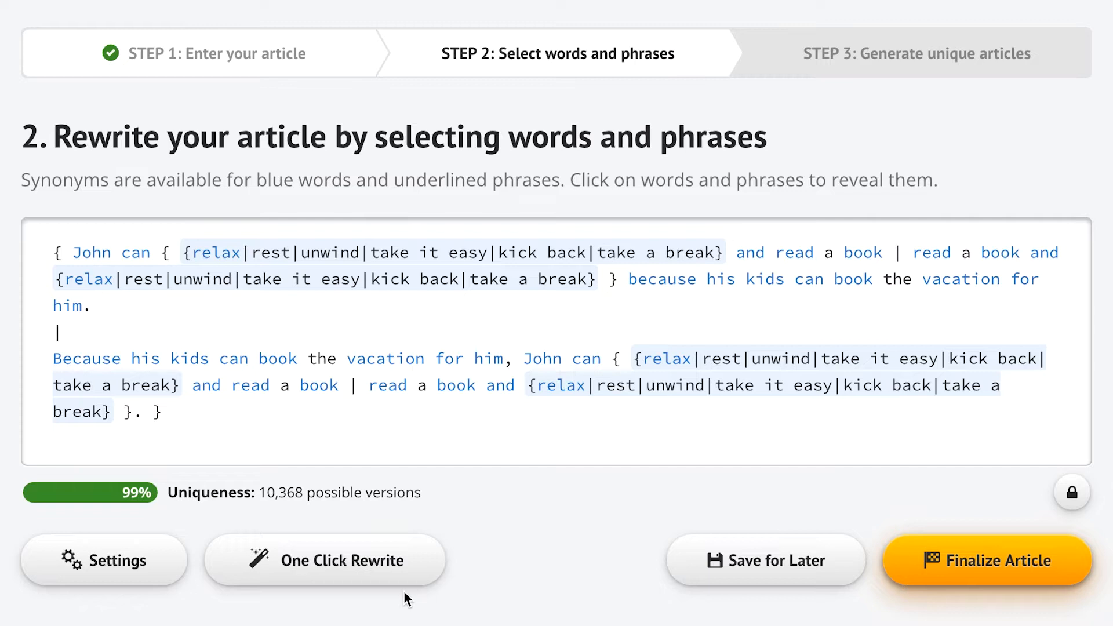
mouse_move(325, 571)
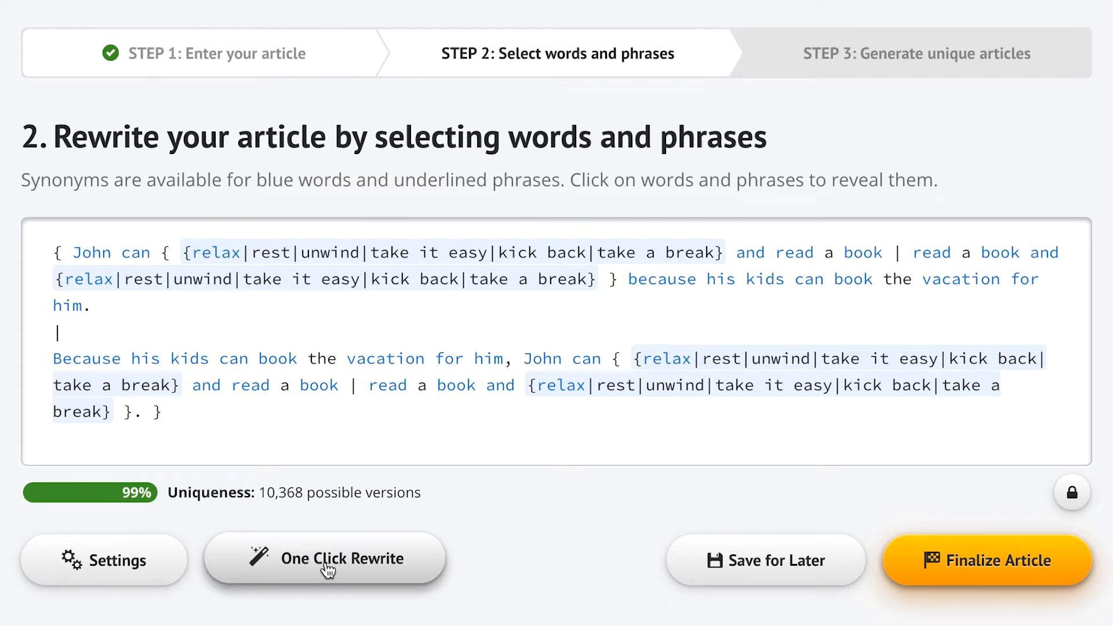
Run One Click Rewrite to add synonyms across the whole article automatically.
left_click(341, 559)
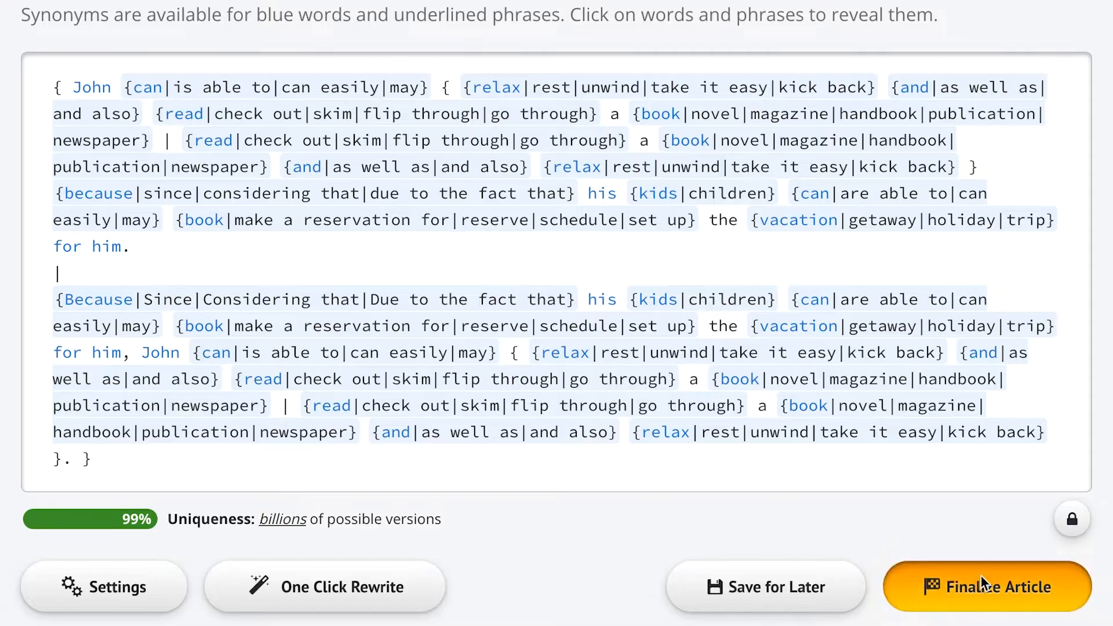
Finalize the spun article, generate one unique version, then dismiss it.
left_click(985, 587)
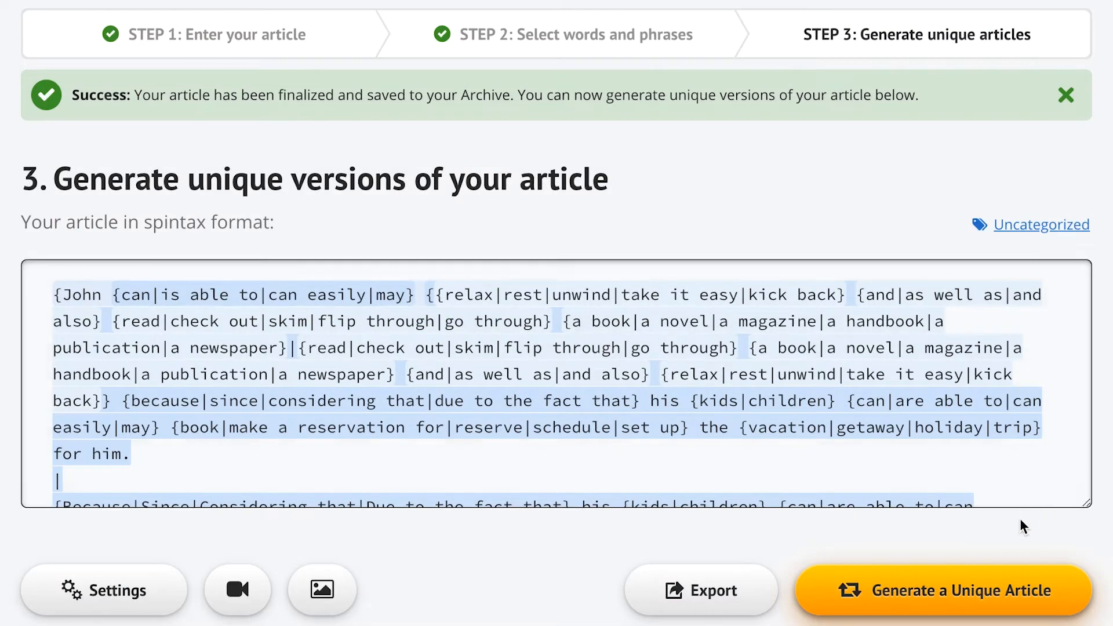
left_click(941, 590)
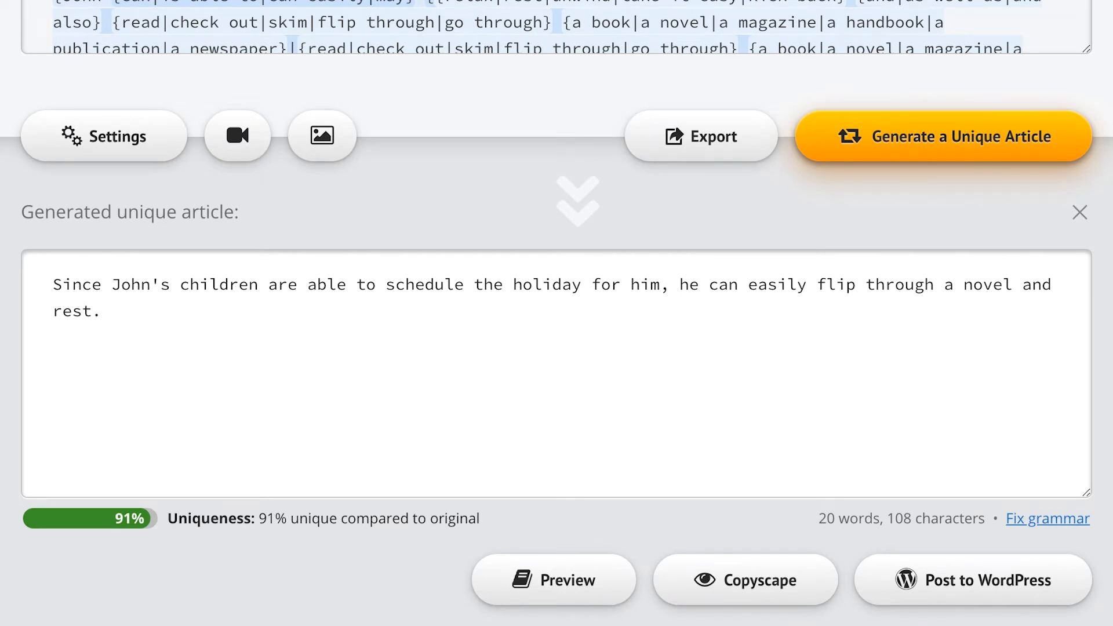
mouse_move(1054, 213)
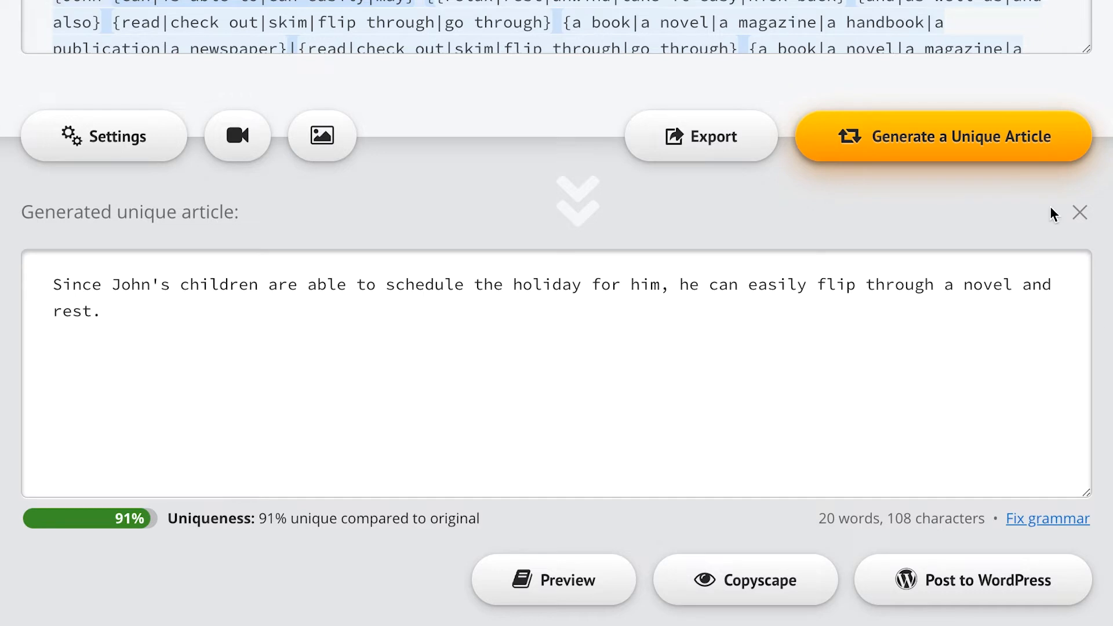
left_click(943, 135)
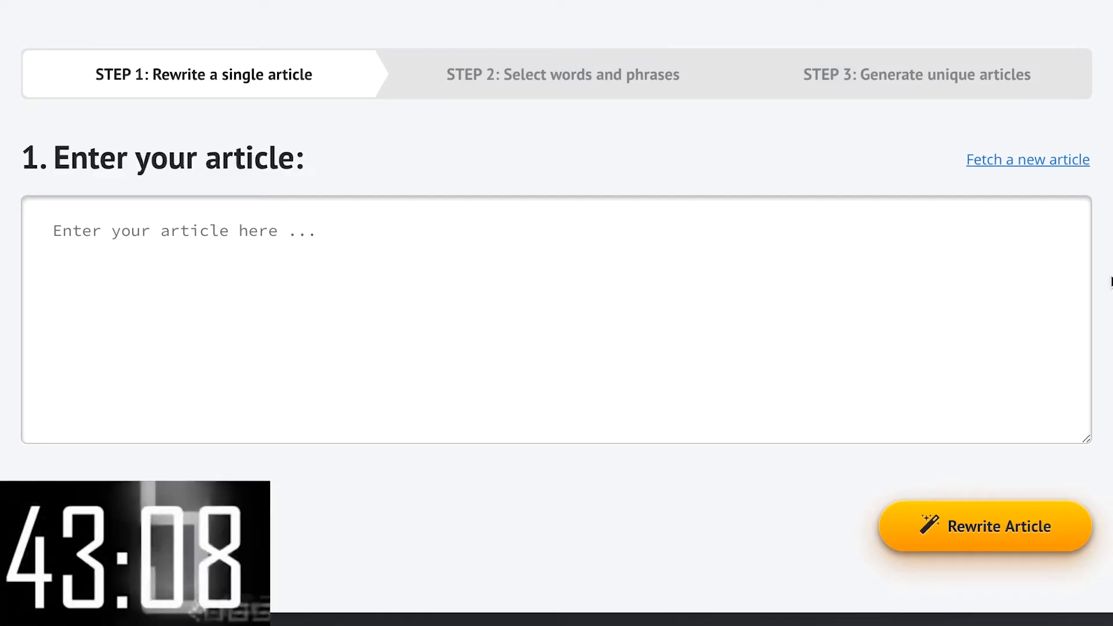
Fetch articles for 'guitar lessons' and insert 'Learning the Basics of the Guitar'.
left_click(1026, 158)
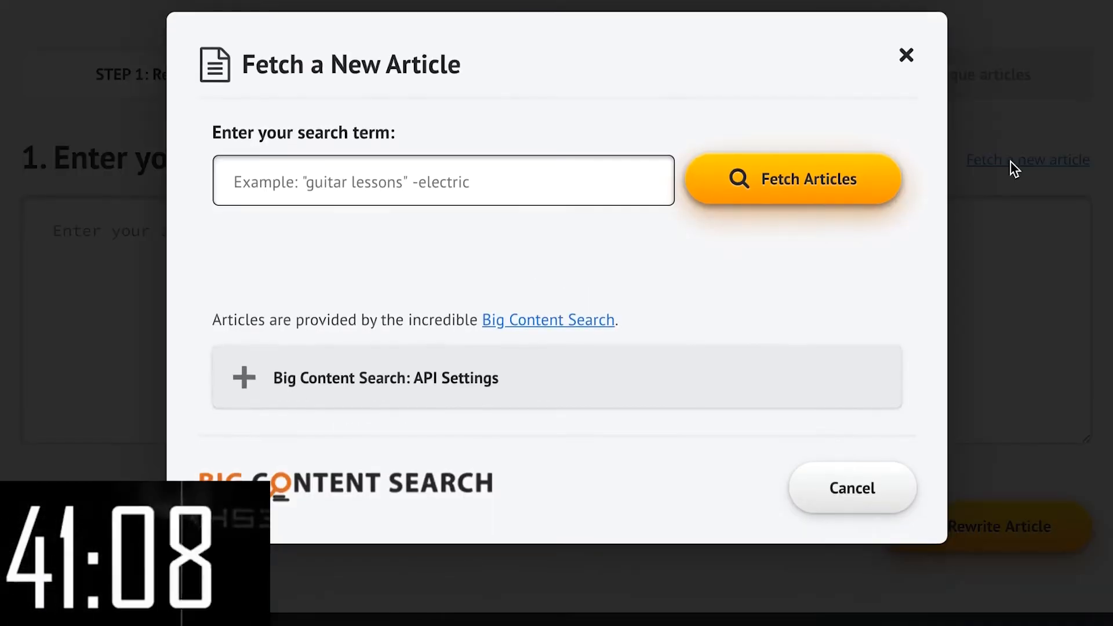
type("guitar lessons")
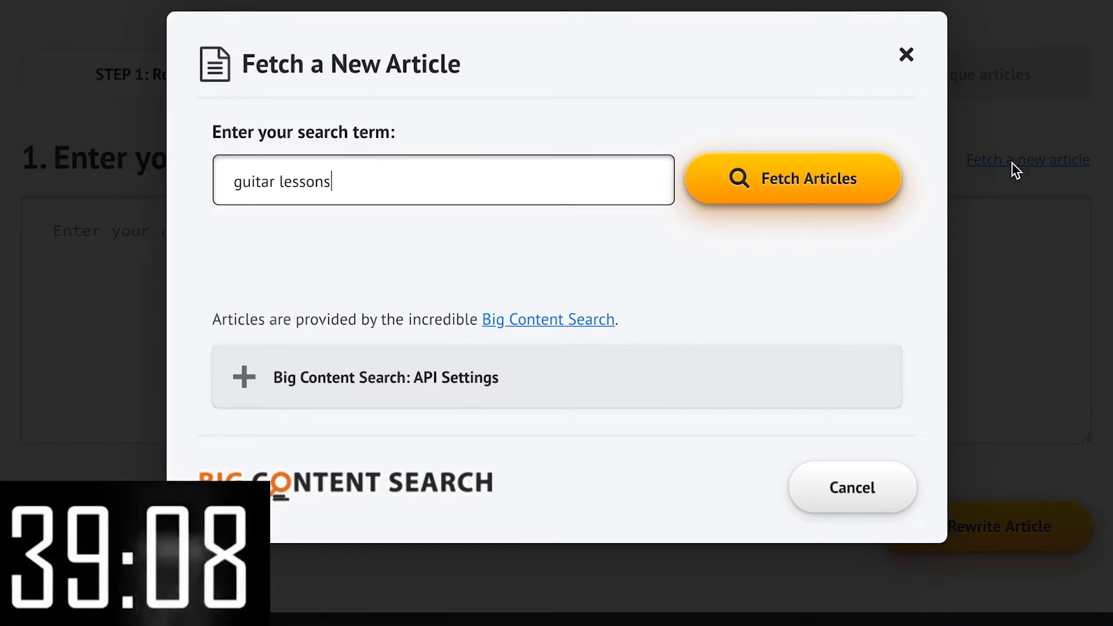
left_click(794, 178)
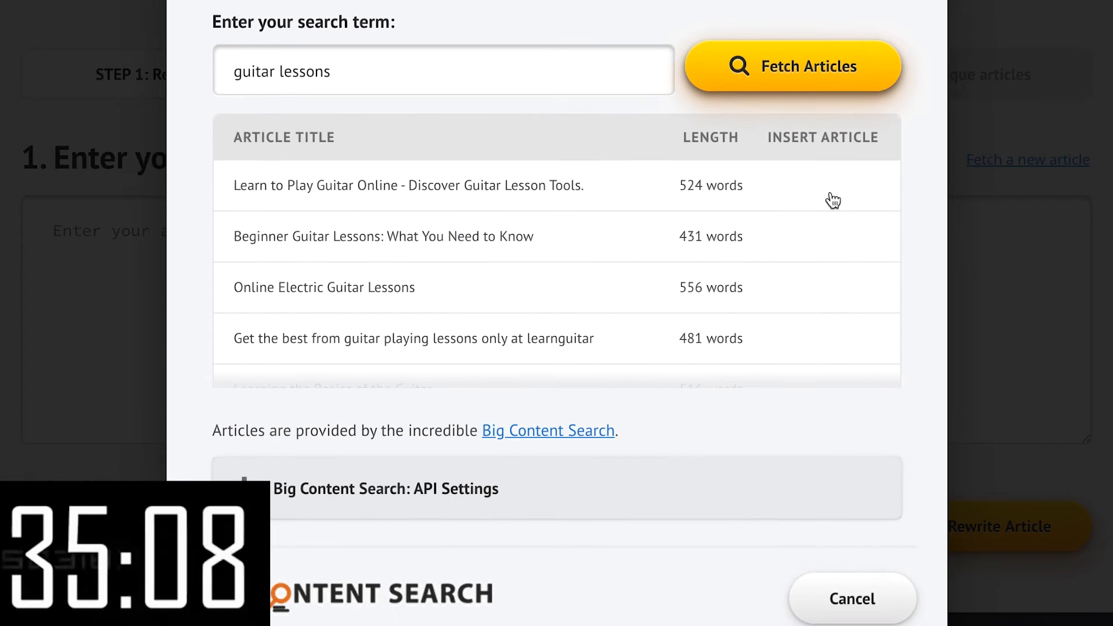
scroll("down", 3)
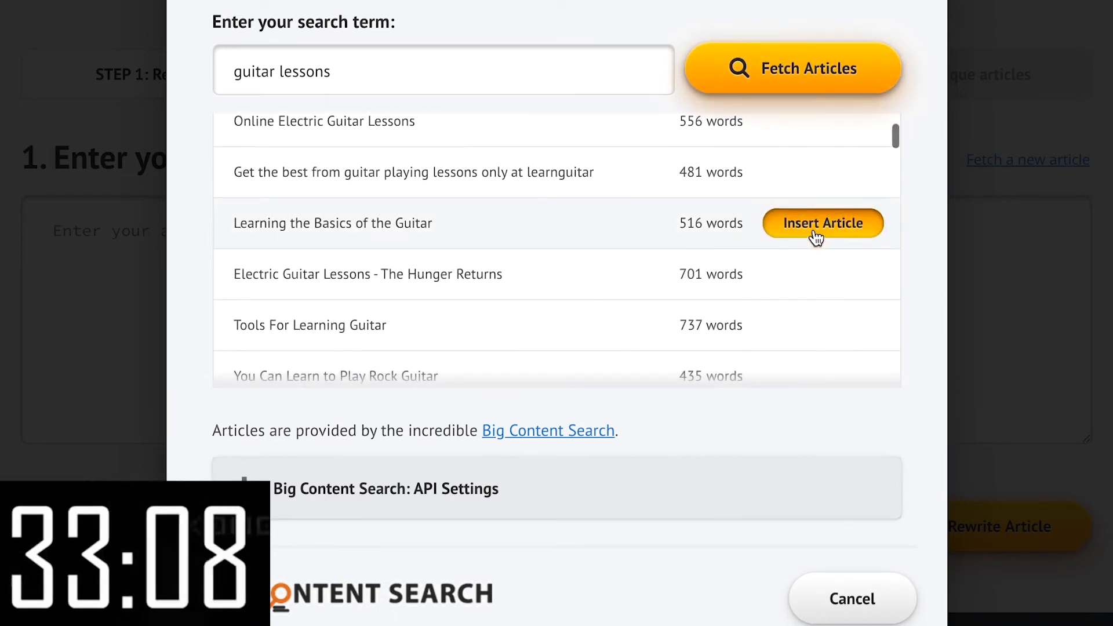
left_click(822, 222)
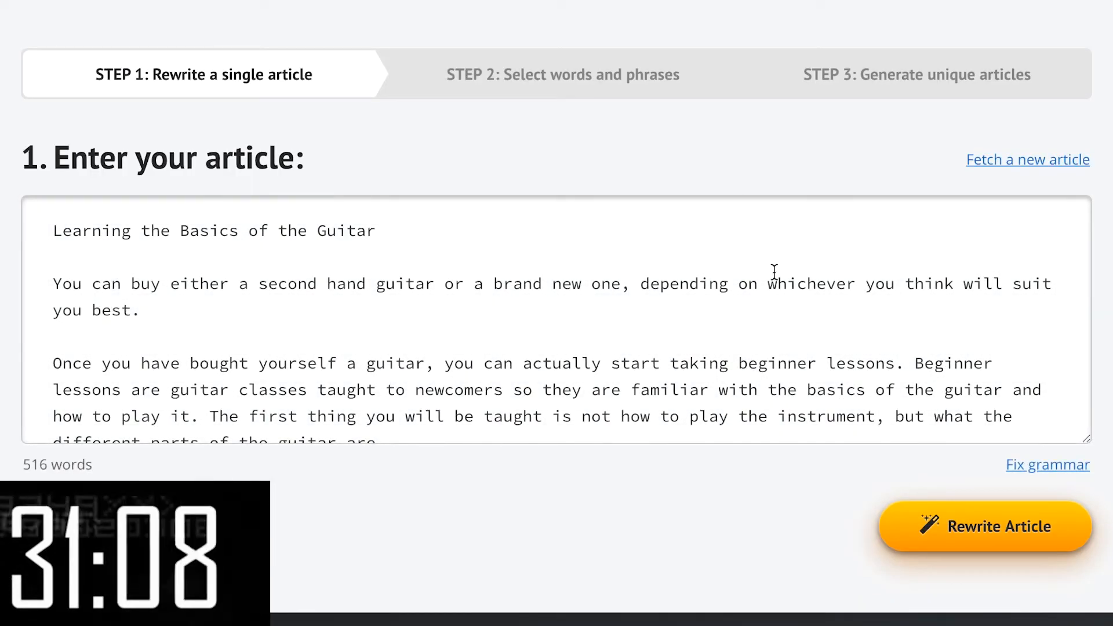
mouse_move(790, 348)
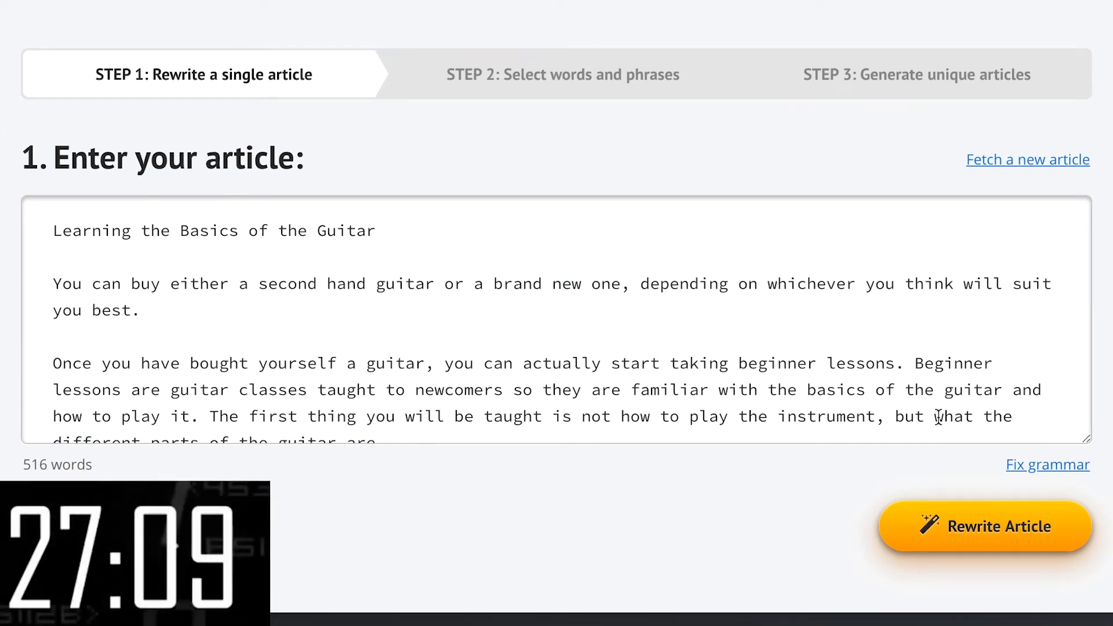
Rewrite and finalize the guitar article, then export and download 500 unique articles as separate text files.
left_click(985, 526)
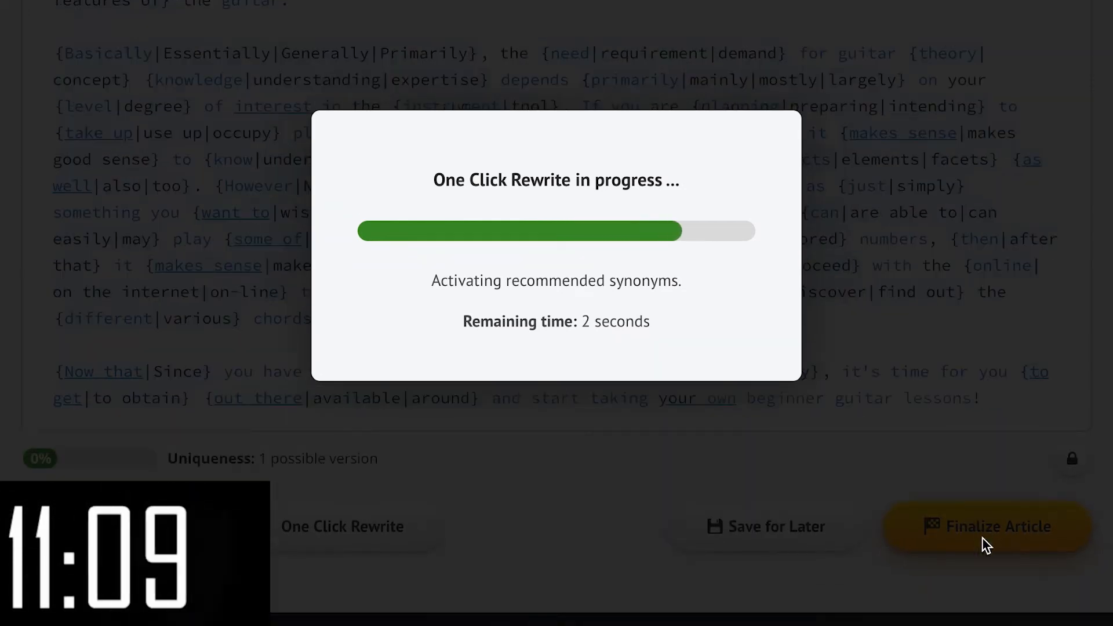
left_click(986, 527)
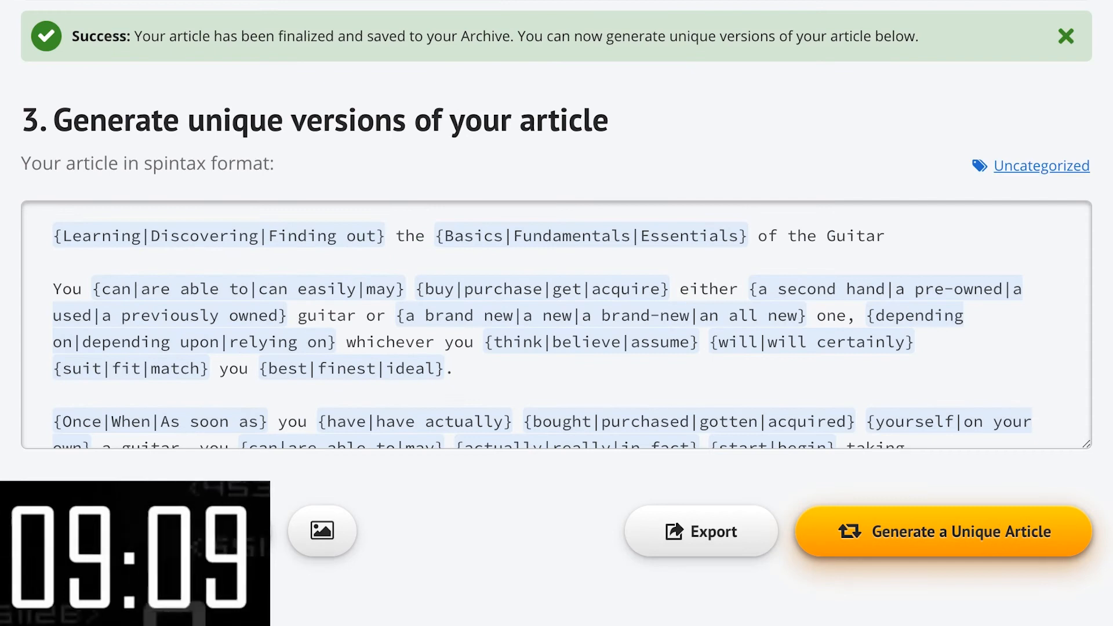
left_click(700, 531)
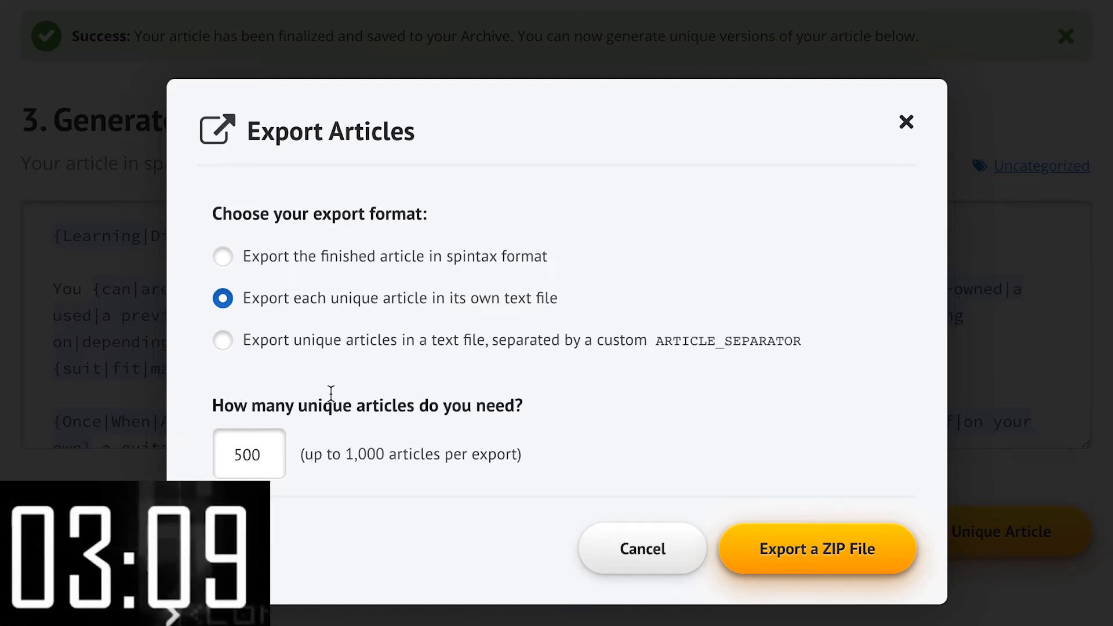
mouse_move(821, 550)
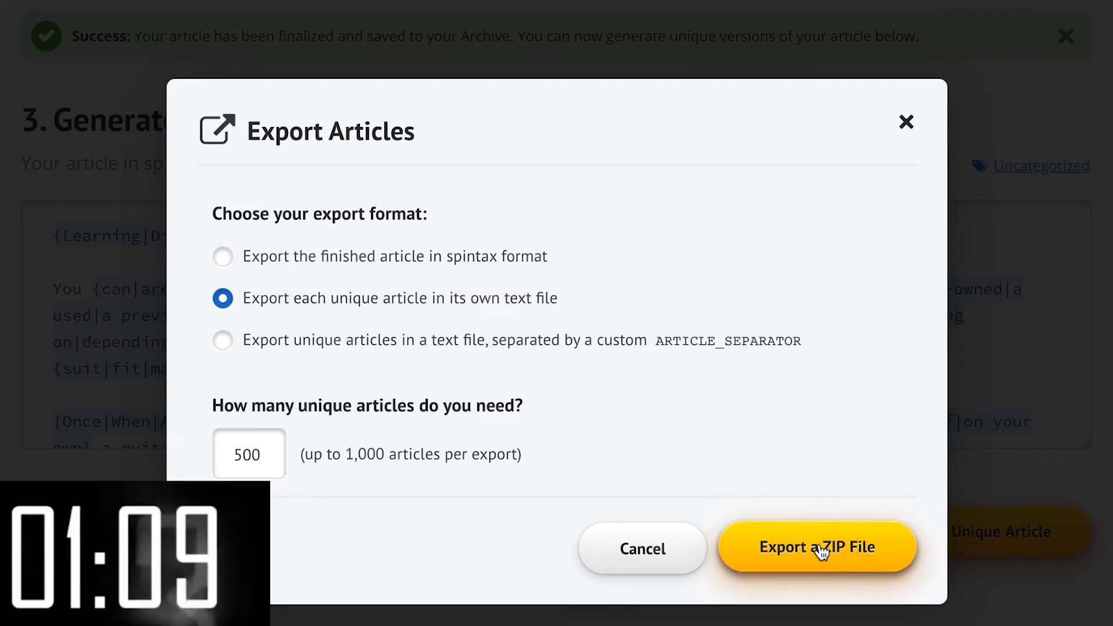
left_click(818, 547)
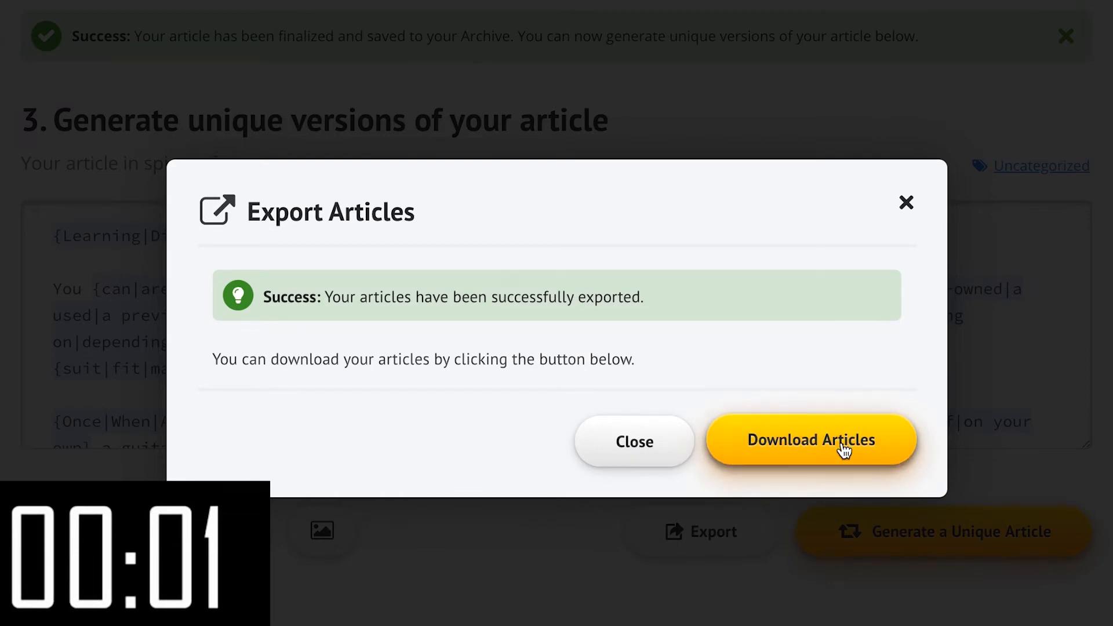
left_click(810, 440)
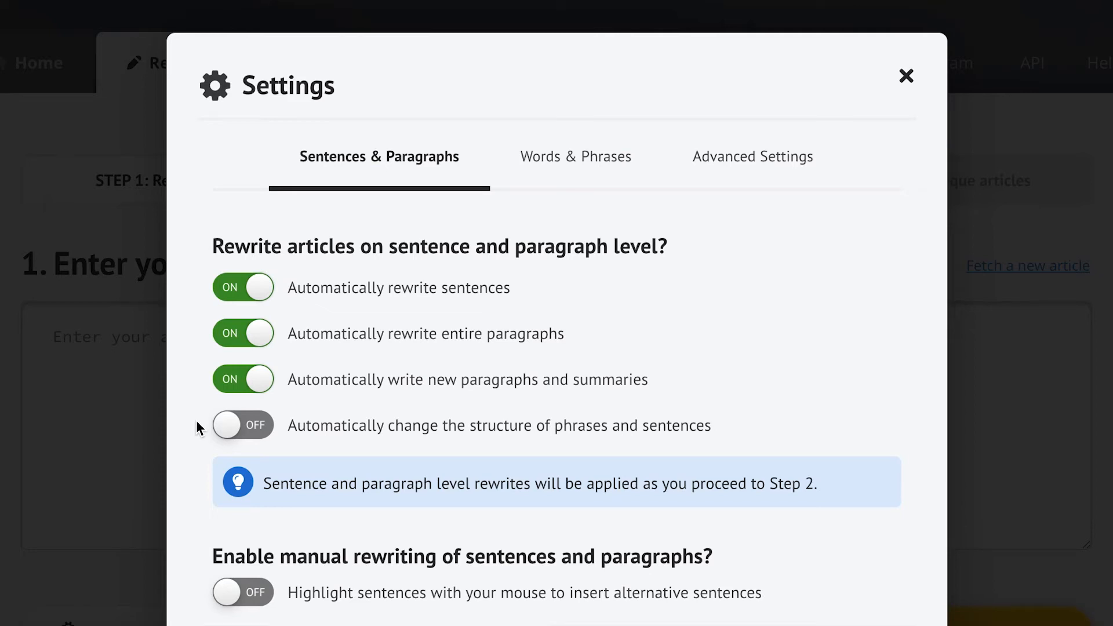
Review word, phrase and advanced options, then enter 'Article Writing Company' as a protected keyword.
left_click(576, 156)
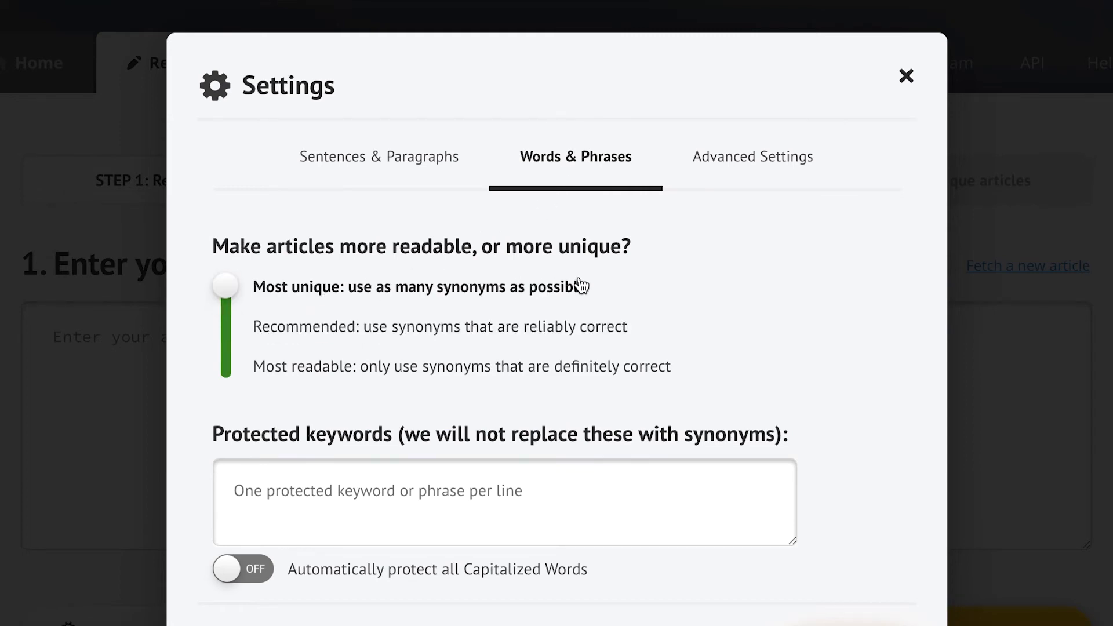
mouse_move(616, 292)
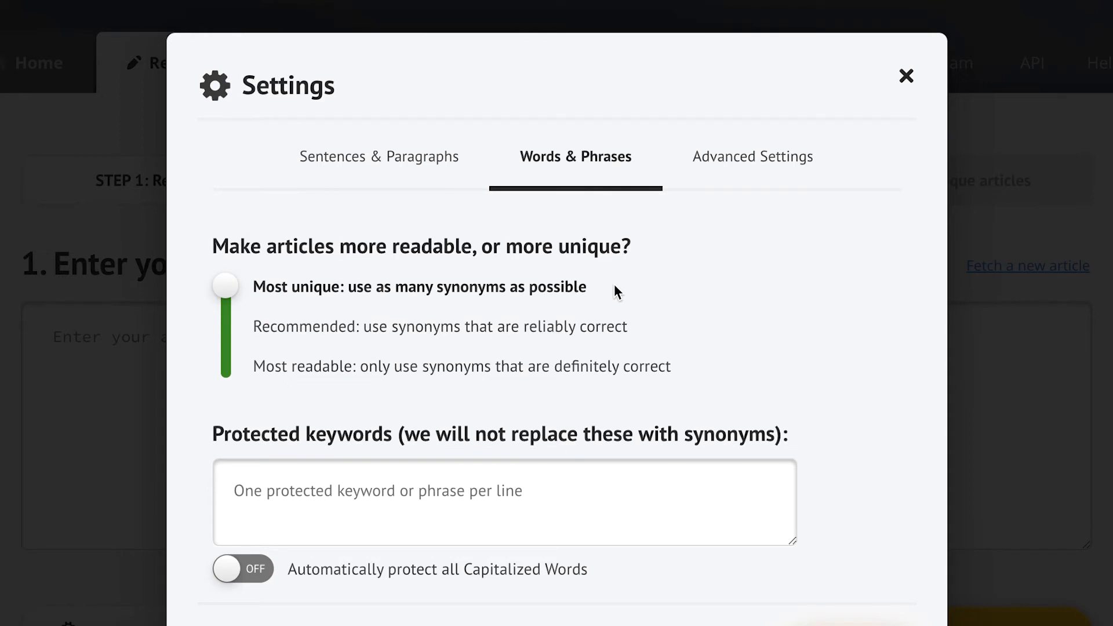
mouse_move(550, 310)
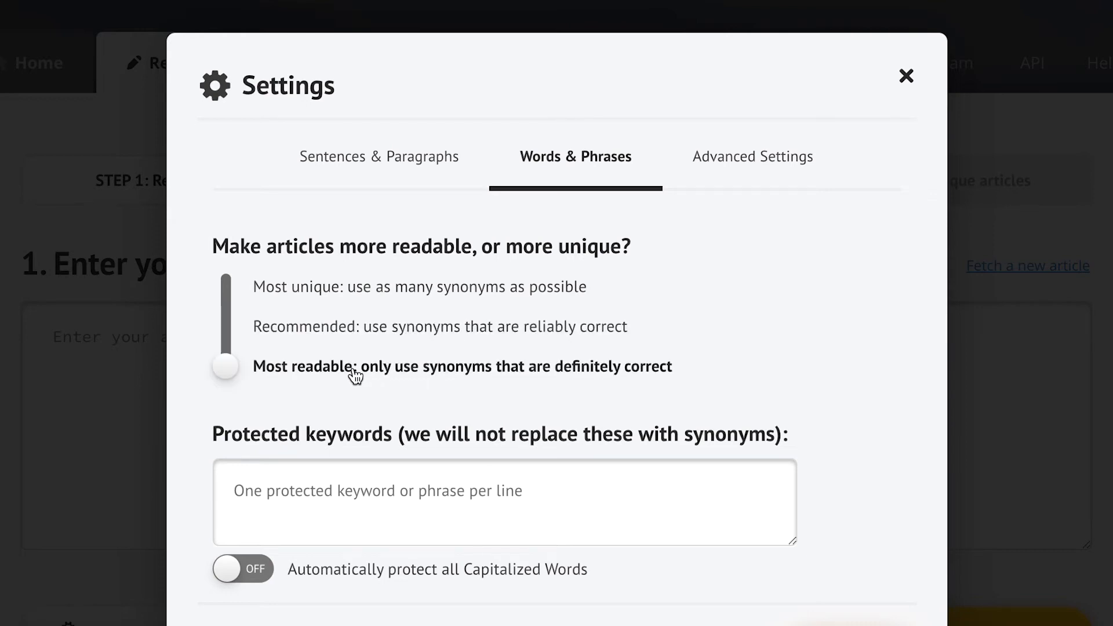
mouse_move(317, 396)
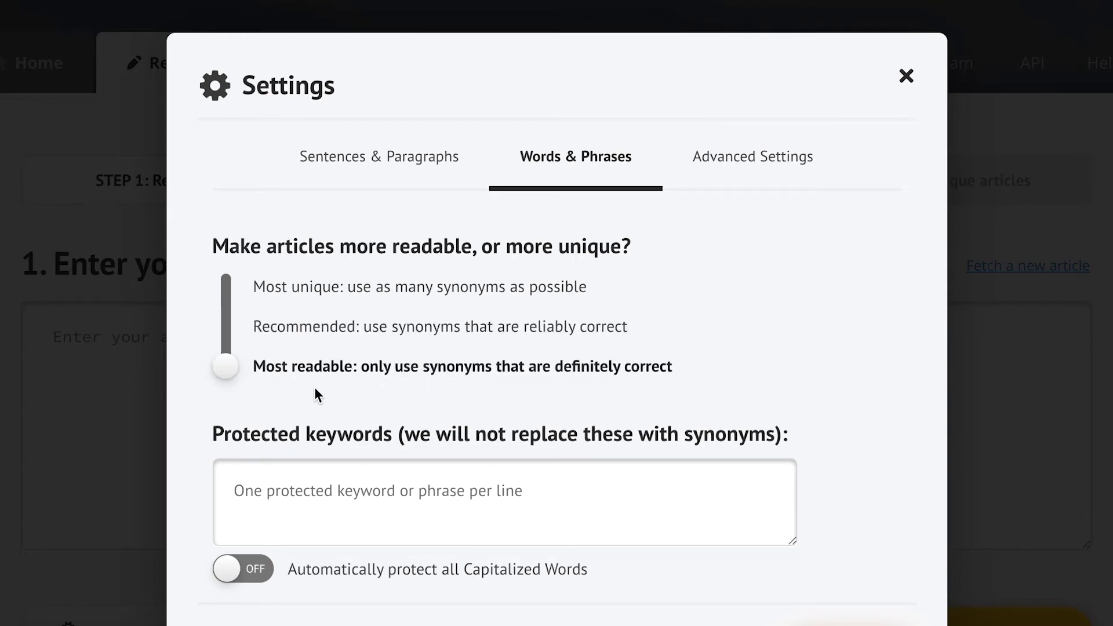
left_click(752, 157)
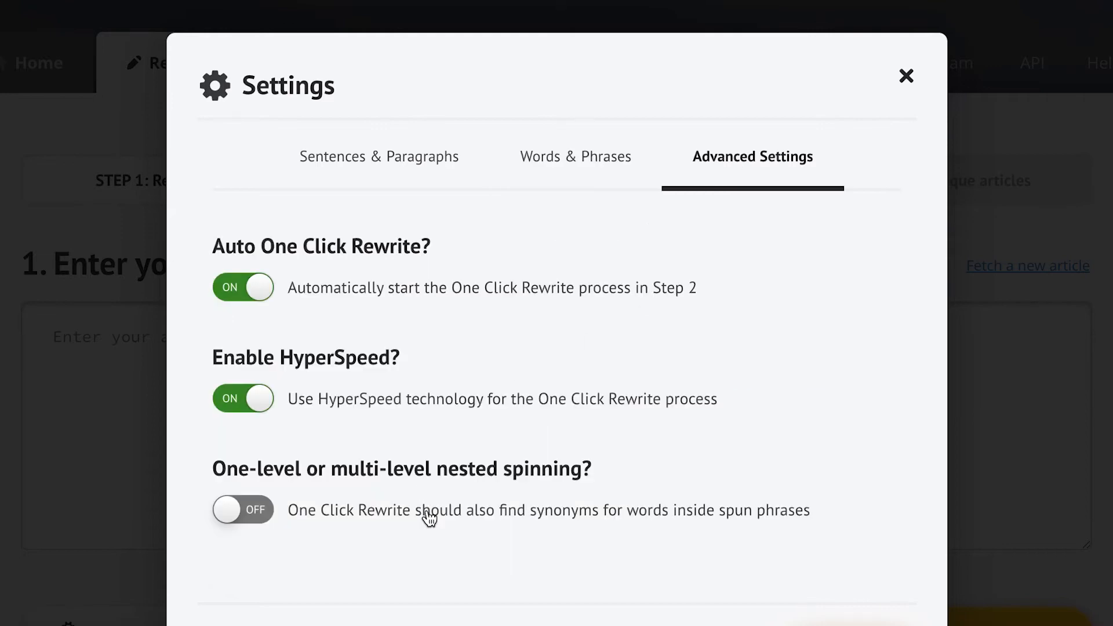
left_click(577, 157)
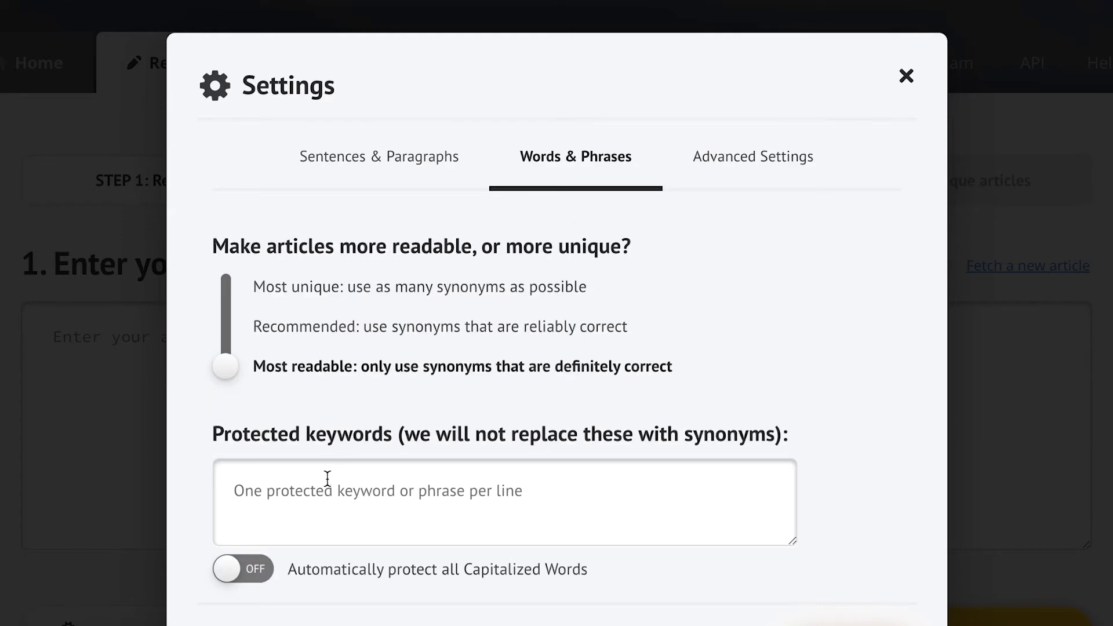
type("Article Writing Company")
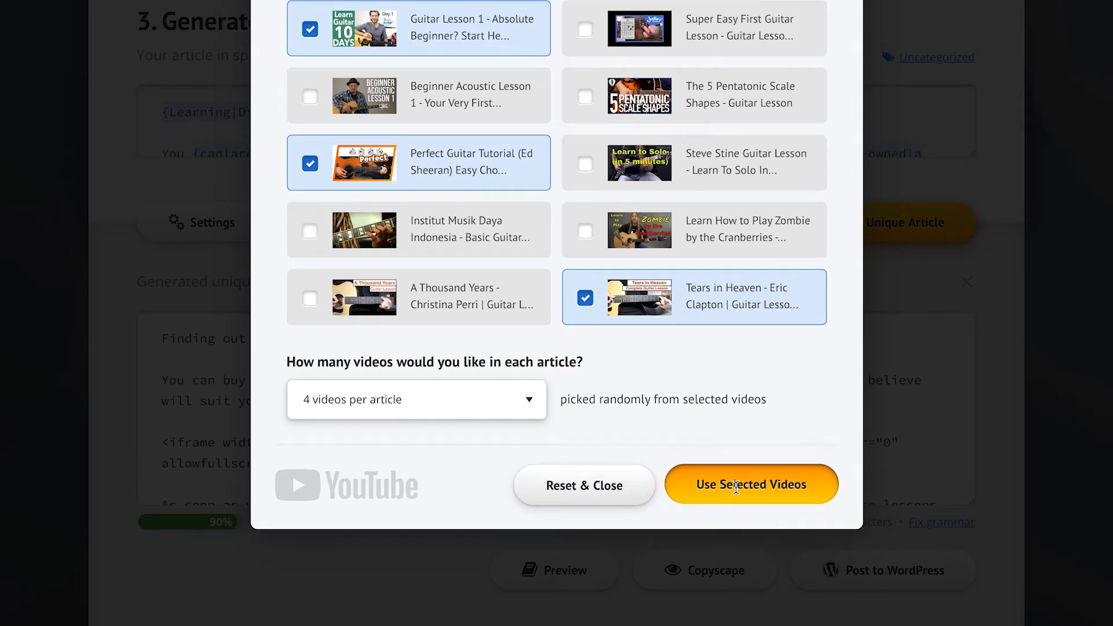
Embed the selected guitar videos, preview against the original article, then run the Copyscape check.
left_click(751, 484)
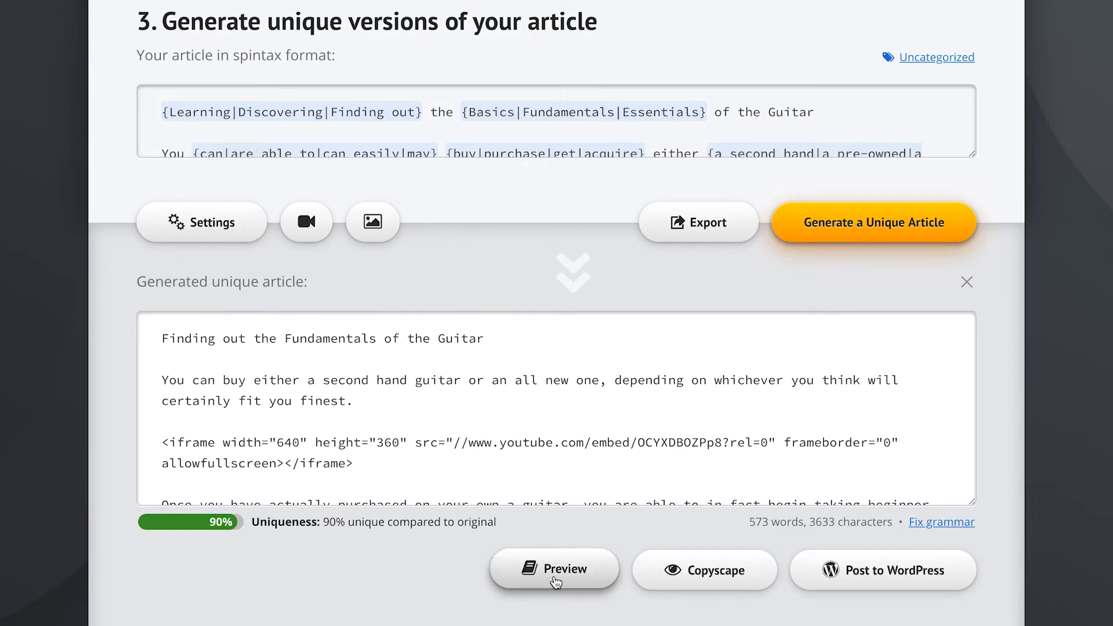
left_click(554, 569)
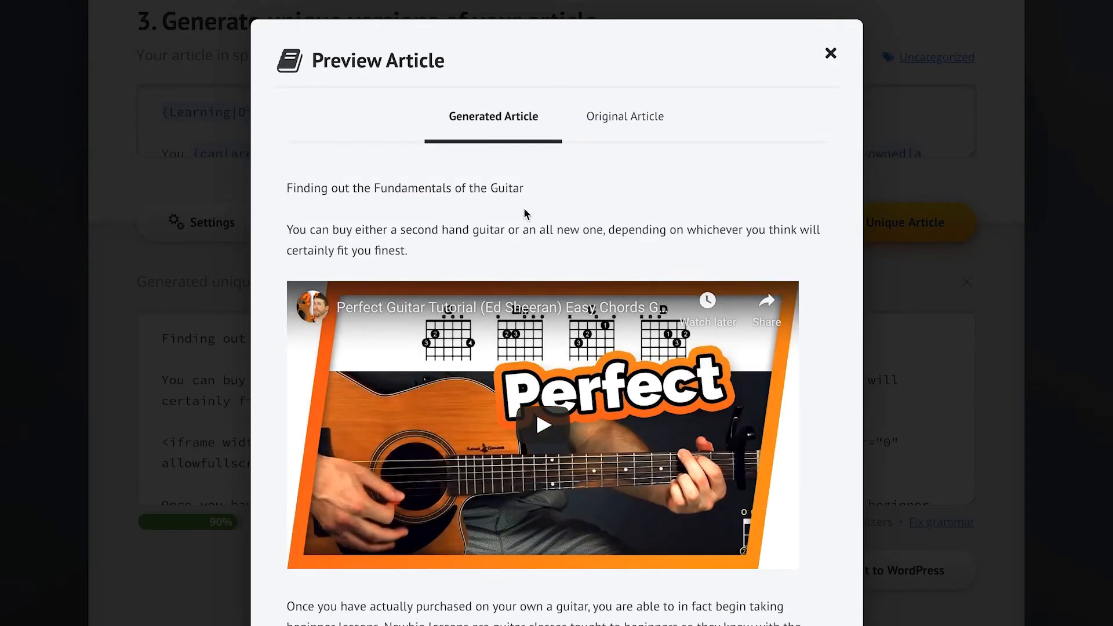
left_click(623, 116)
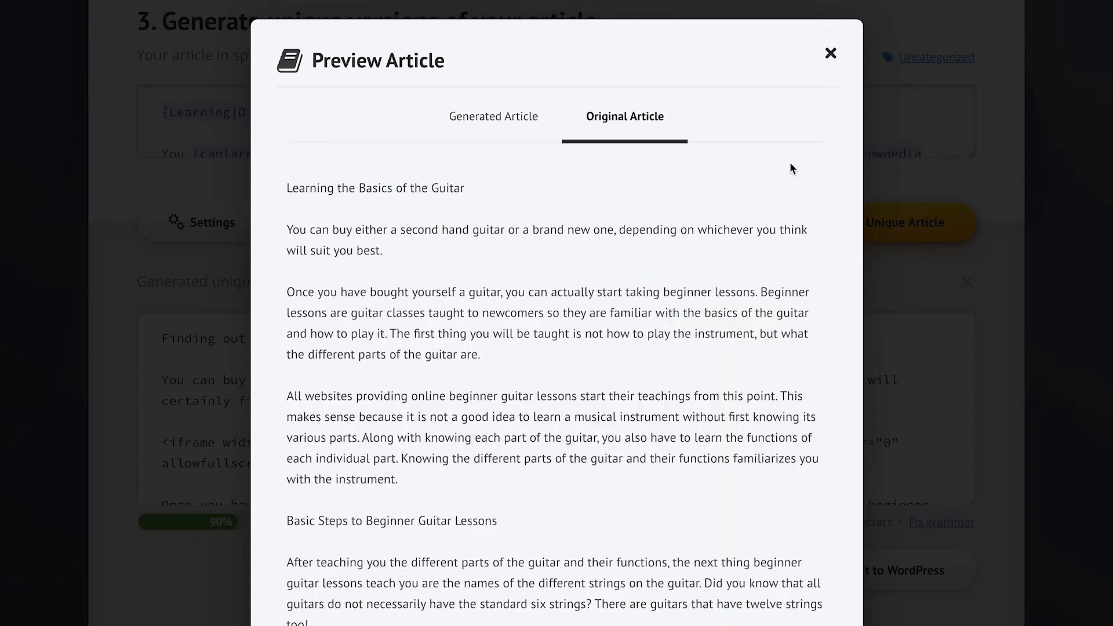
left_click(831, 53)
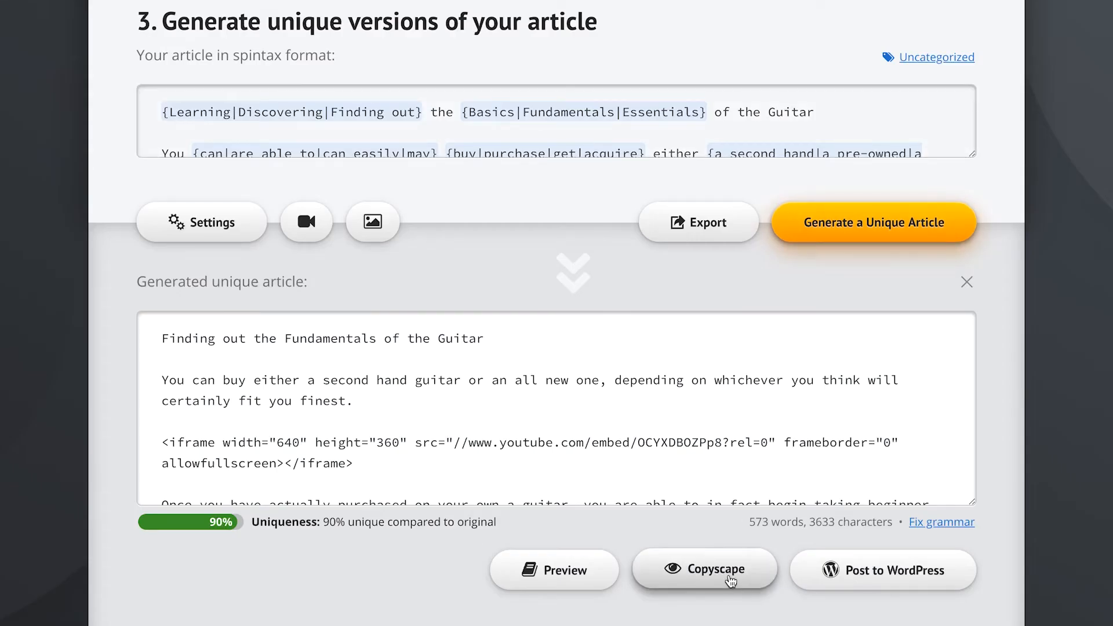
left_click(715, 569)
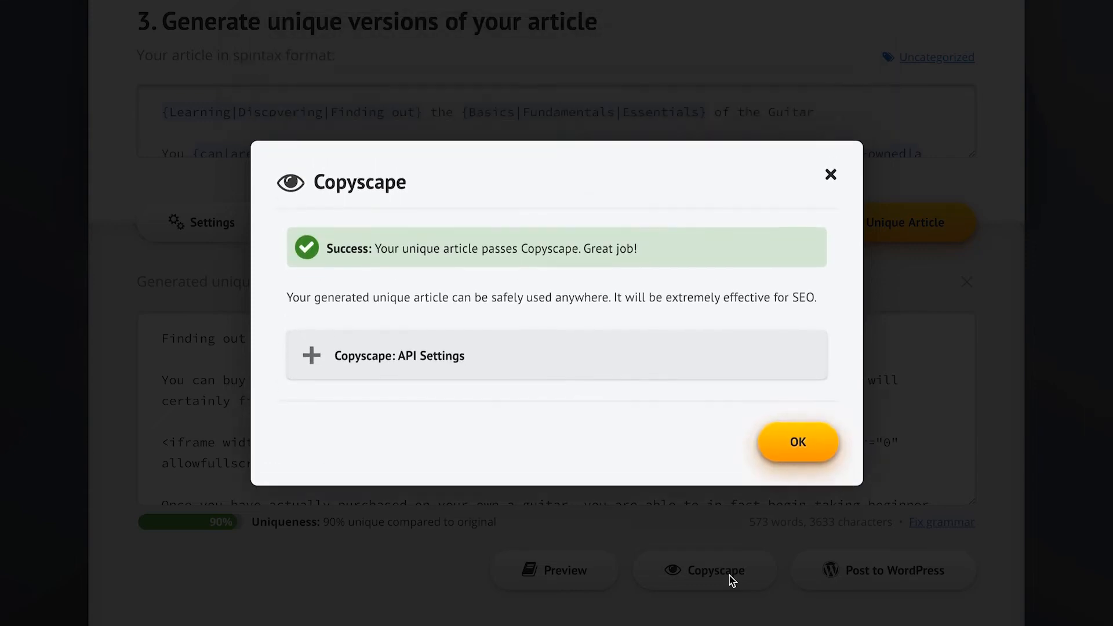